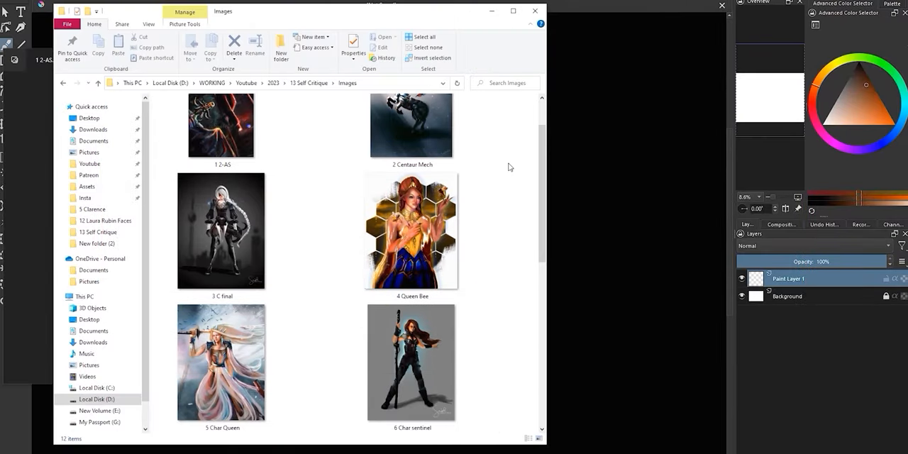
Maximize the Images folder window so all twelve old painting thumbnails show at once
scroll(down, 3)
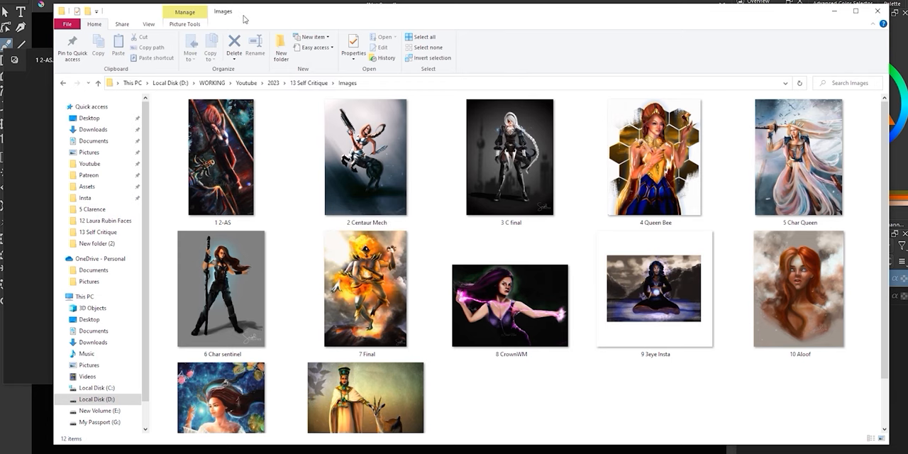
click(345, 157)
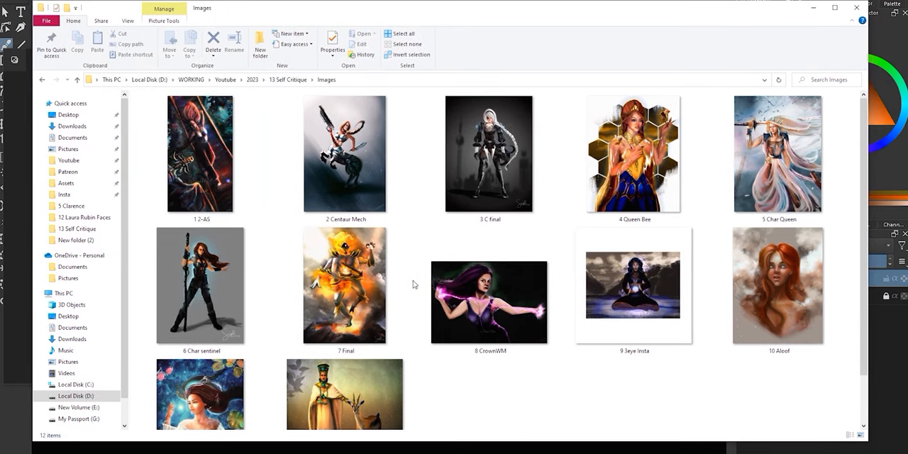
click(345, 154)
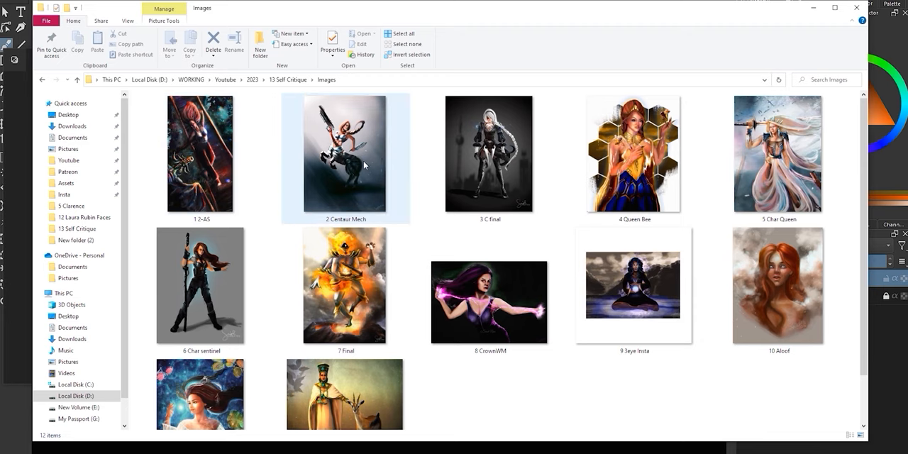
mouse_move(364, 164)
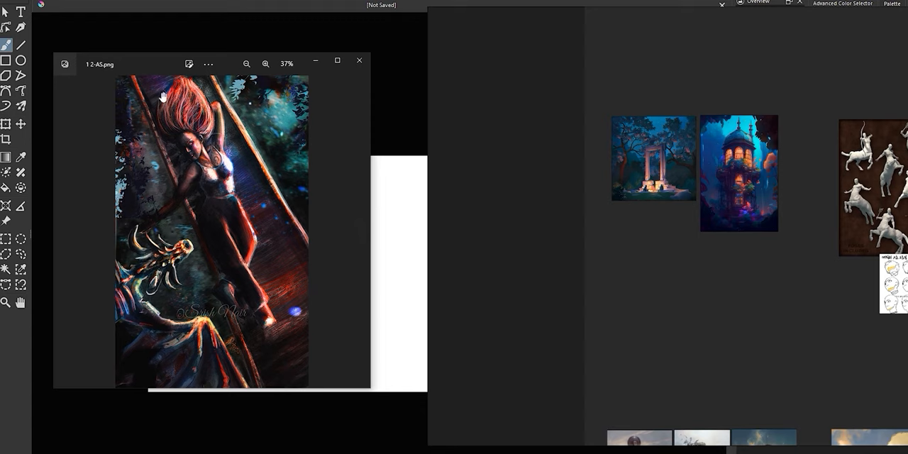
mouse_move(122, 348)
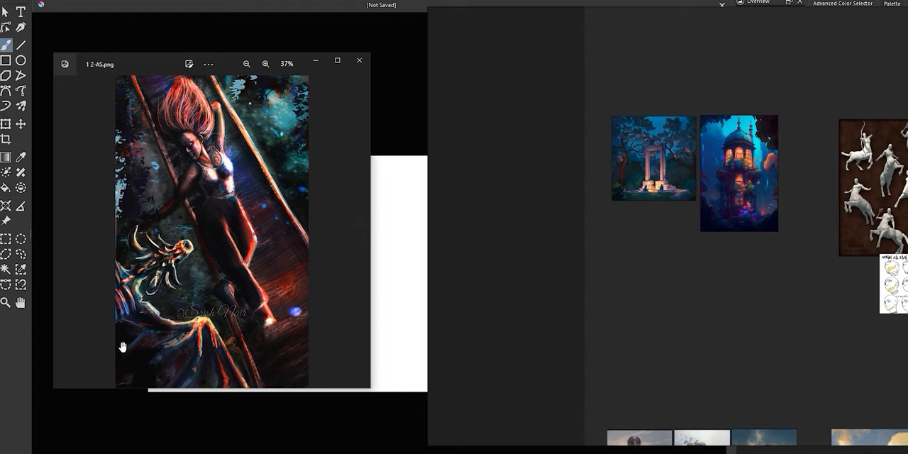
mouse_move(358, 60)
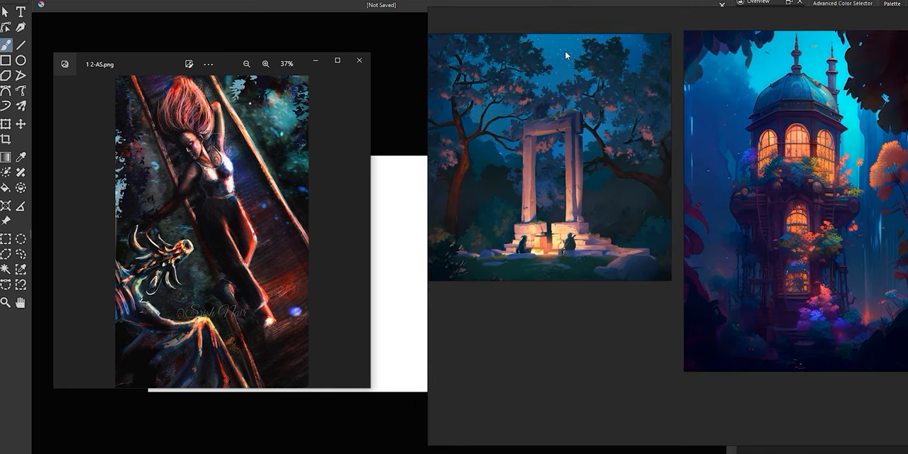
mouse_move(803, 269)
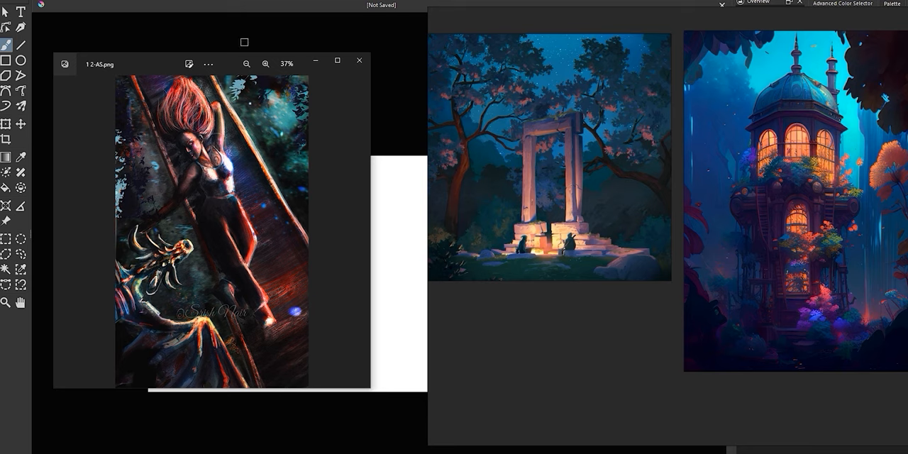
mouse_move(220, 208)
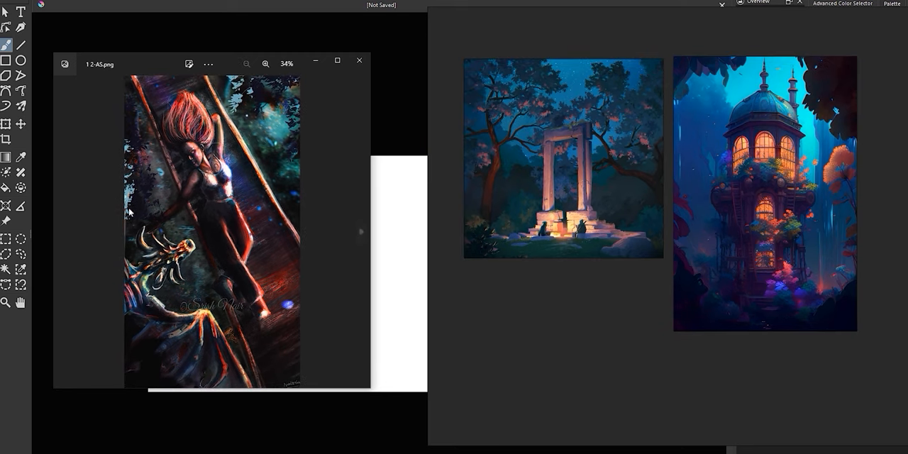
mouse_move(262, 127)
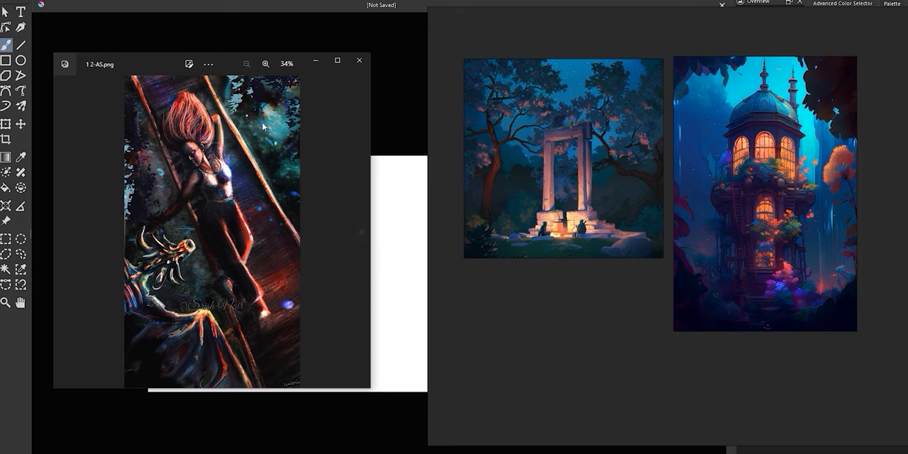
mouse_move(169, 228)
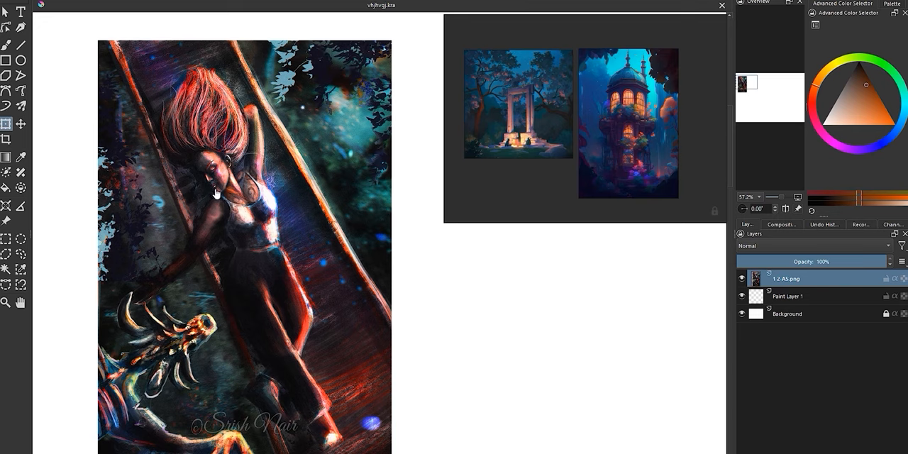
Put the 1 2-AS painting on its own layer with empty Paint Layer 2 above
drag(176, 133, 220, 186)
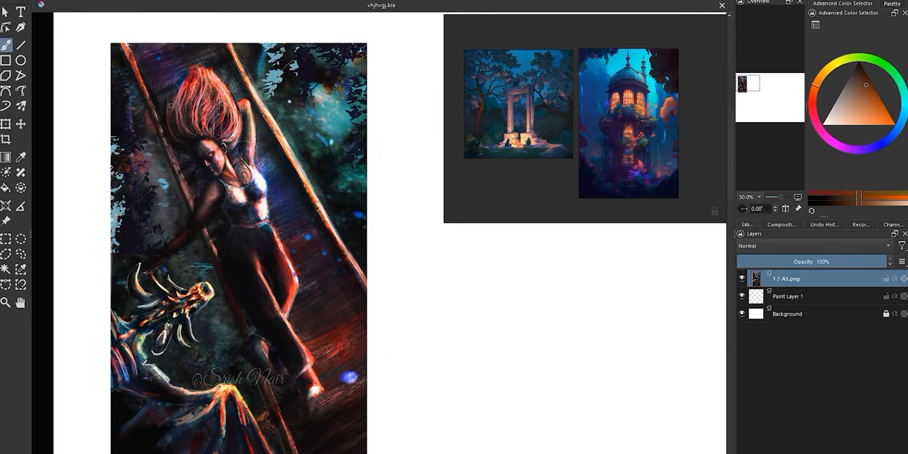
scroll(down, 3)
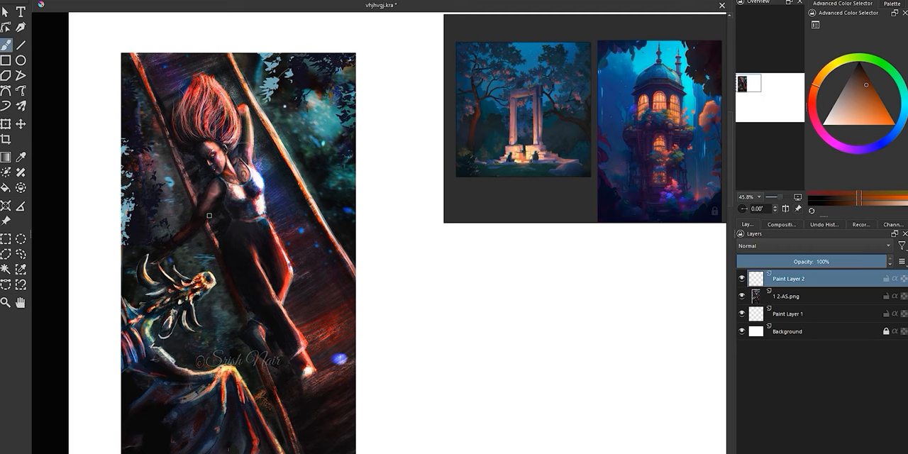
mouse_move(319, 187)
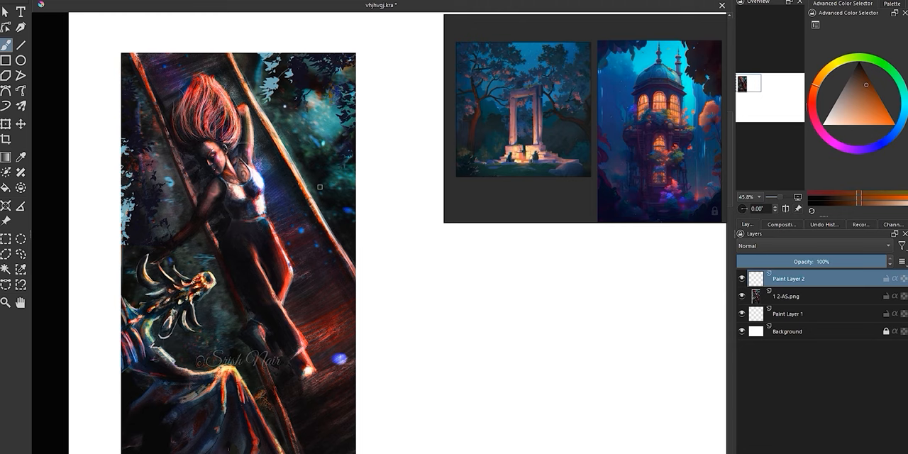
mouse_move(248, 298)
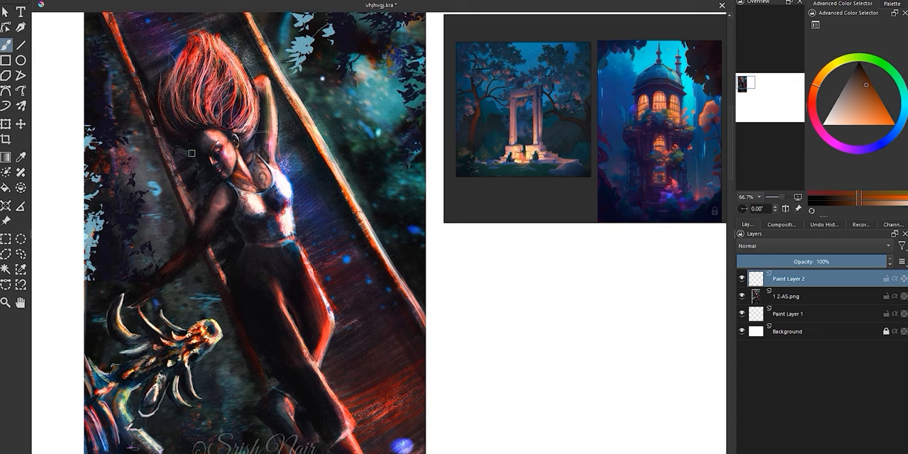
scroll(down, 3)
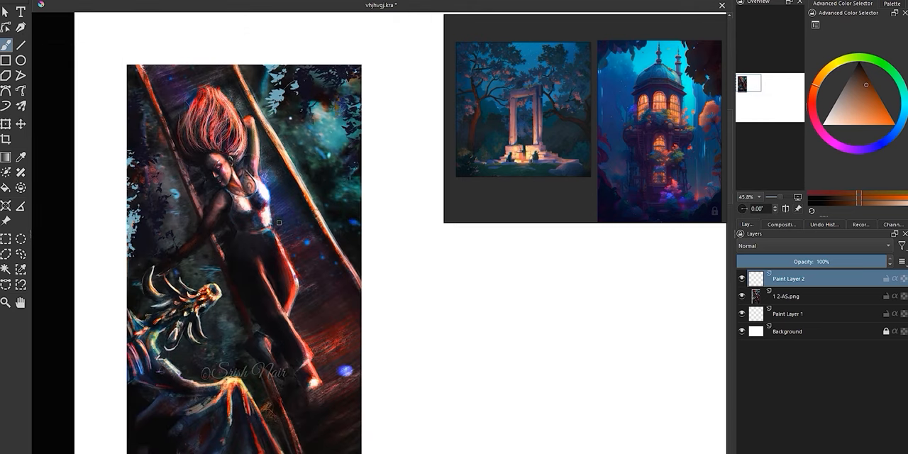
mouse_move(258, 284)
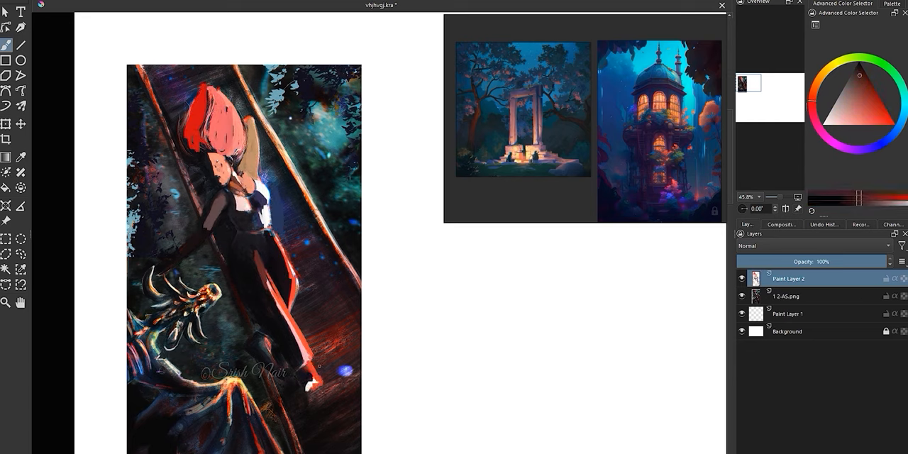
Block rough colour over the woman's hair and face on Paint Layer 2, then hide it
click(893, 134)
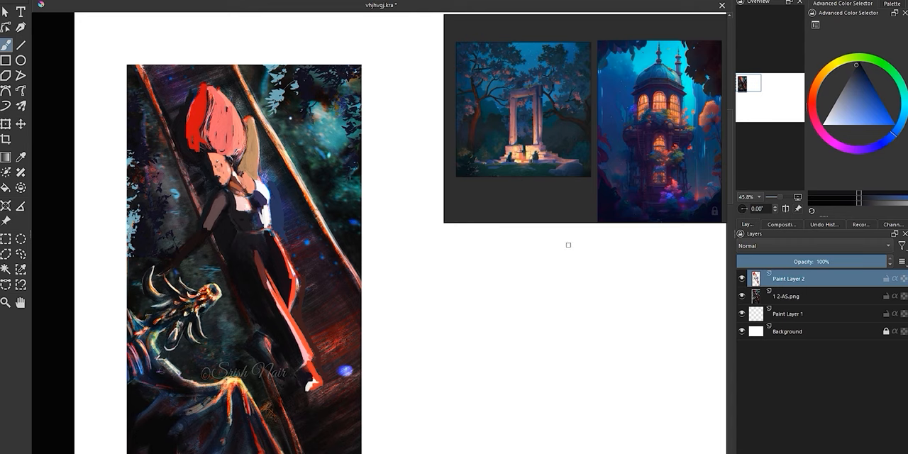
scroll(down, 3)
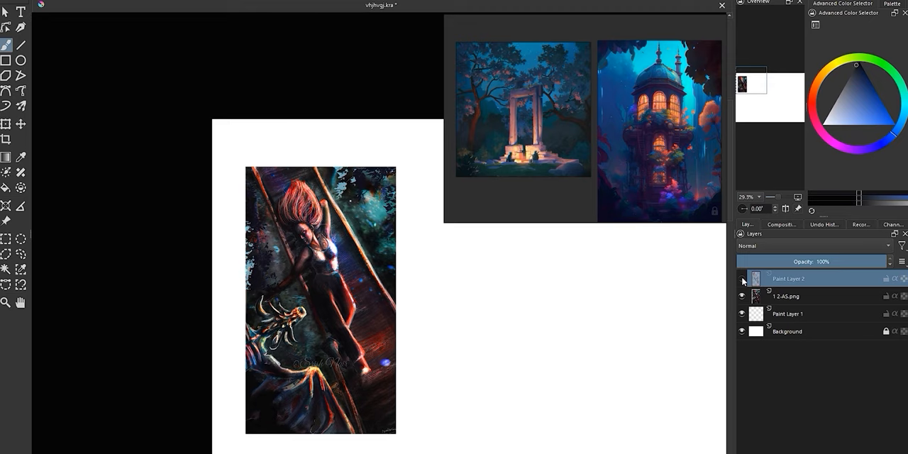
click(741, 278)
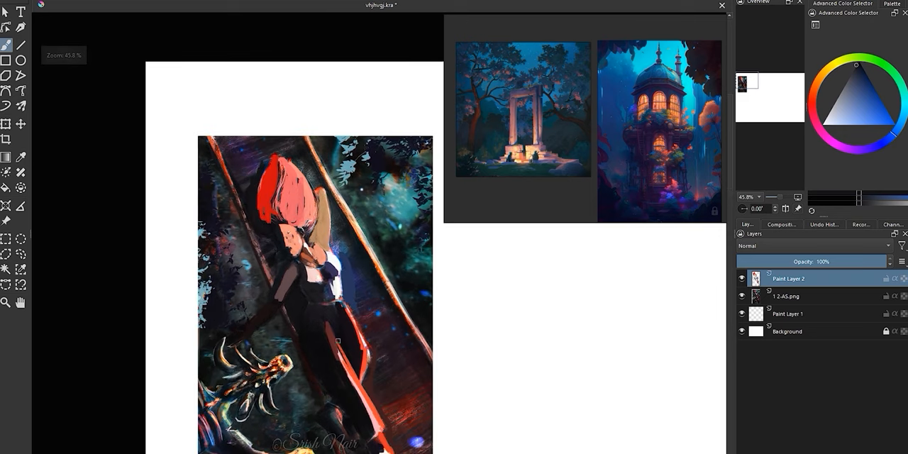
mouse_move(593, 300)
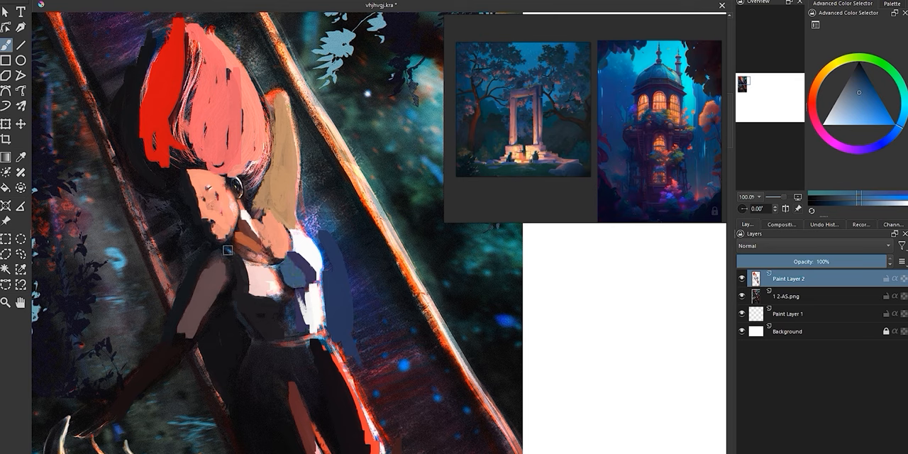
drag(227, 248, 248, 312)
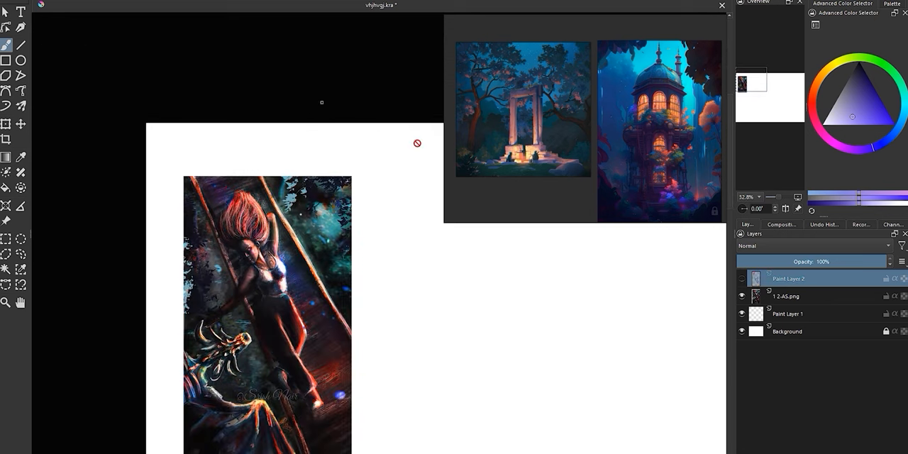
scroll(down, 3)
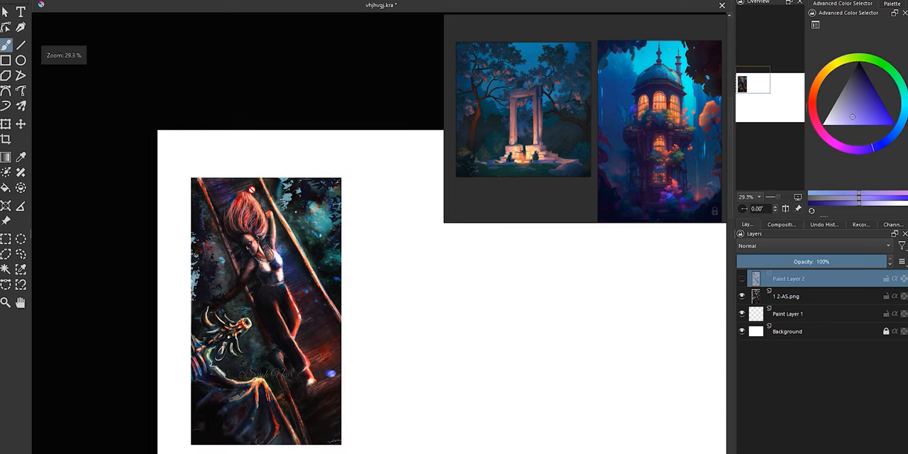
scroll(down, 3)
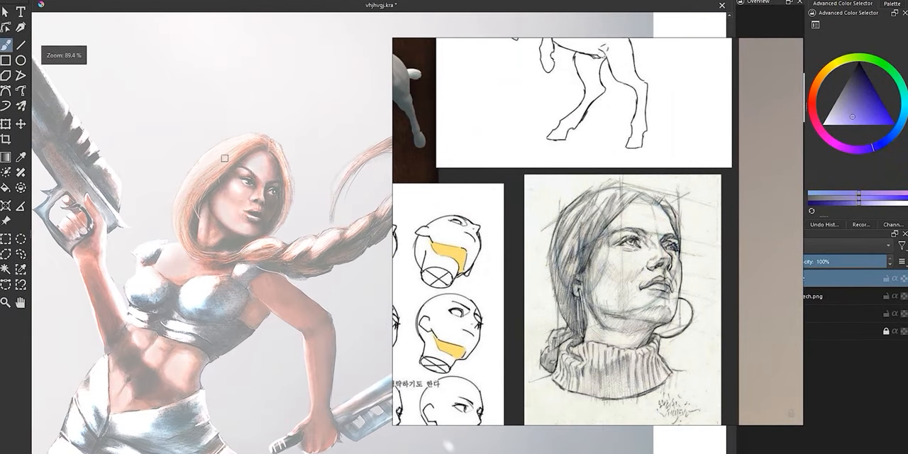
Sketch loose gesture lines, a circle and a triangle over the centaur woman's body
scroll(down, 3)
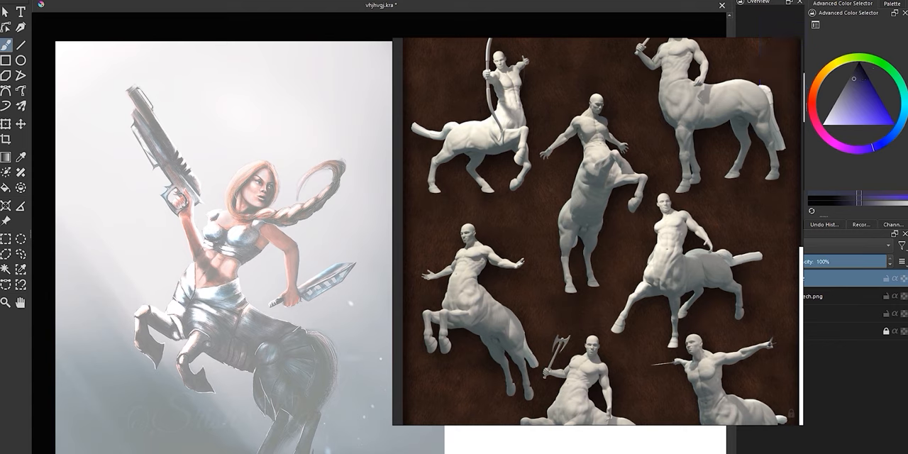
mouse_move(863, 81)
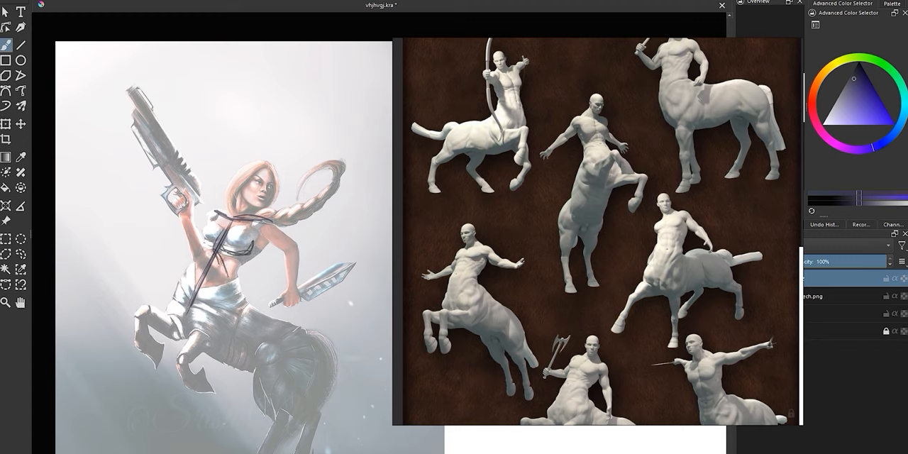
click(220, 227)
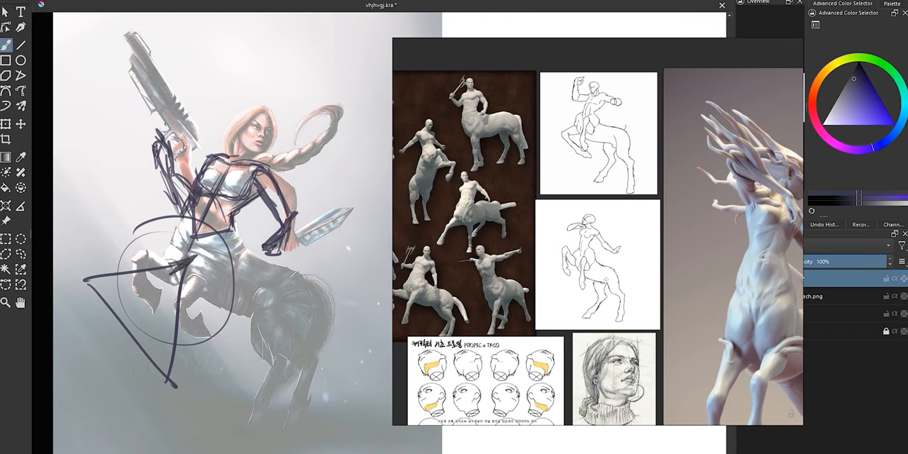
Mark the hip pivot and draw construction lines over the centaur's torso, arms and horse body
click(191, 256)
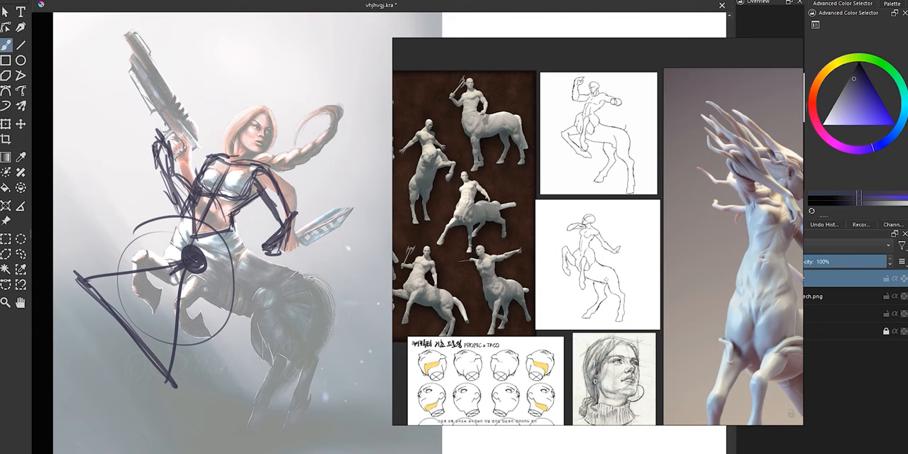
drag(232, 246, 368, 307)
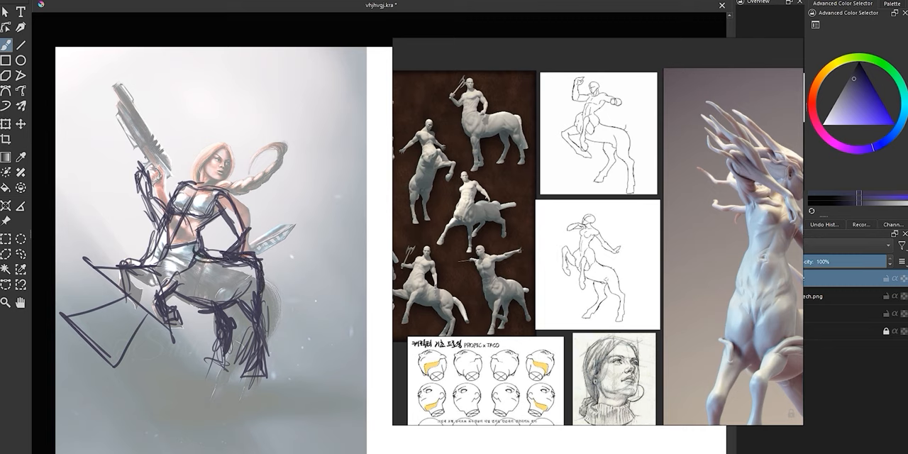
drag(188, 248, 266, 348)
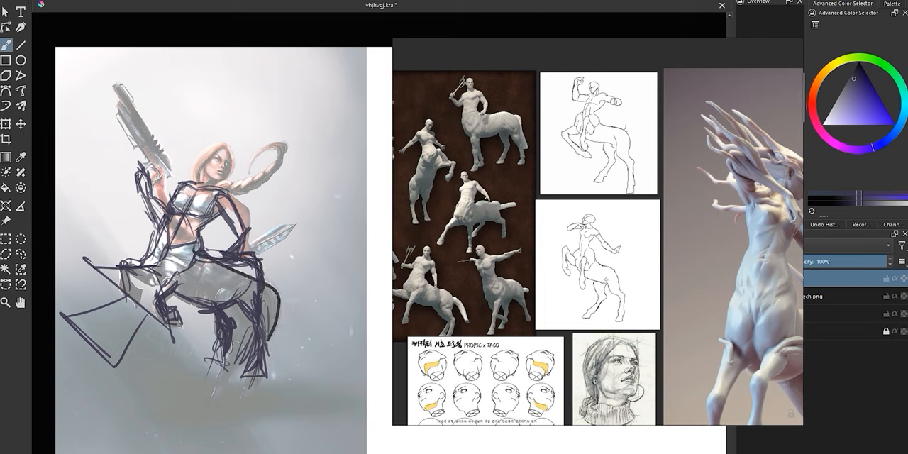
drag(192, 269, 256, 341)
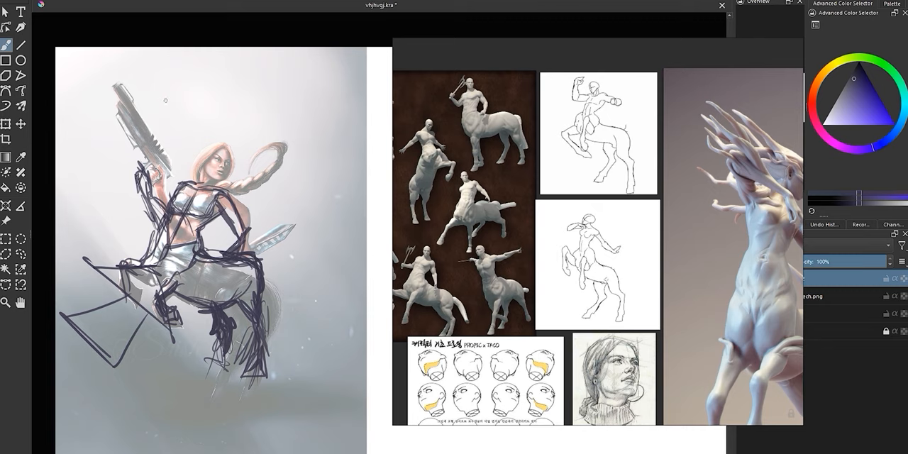
Show the 3 C final painting of the white-haired woman beside its portrait reference board
drag(166, 100, 254, 100)
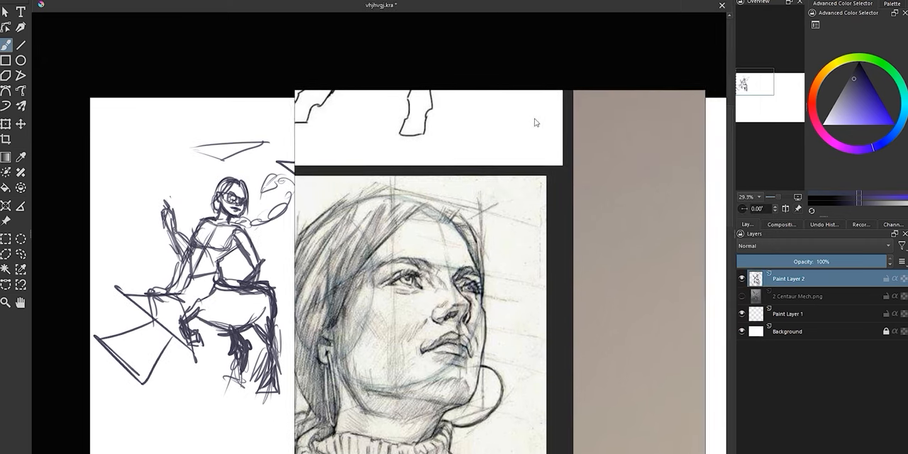
scroll(down, 3)
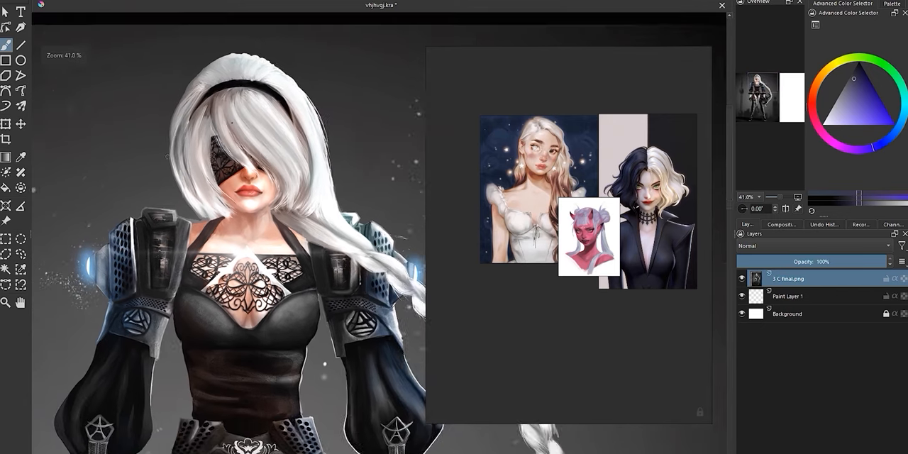
Zoom into the white-haired woman's face and add Paint Layer 2 for the paintover
scroll(down, 3)
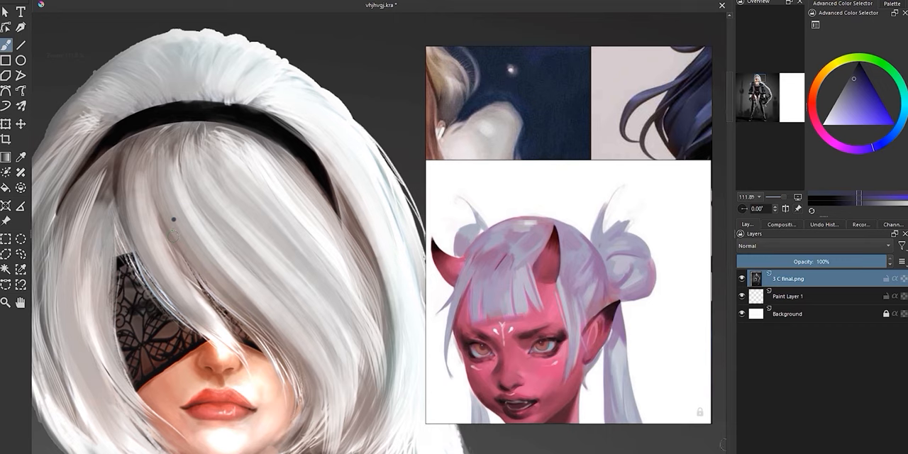
click(742, 272)
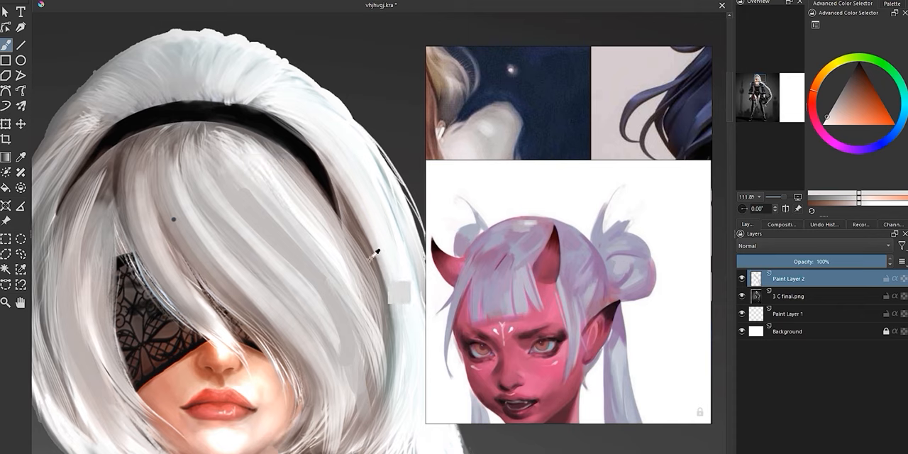
Paint two long rust-brown hair strands diagonally across the woman's face
click(873, 87)
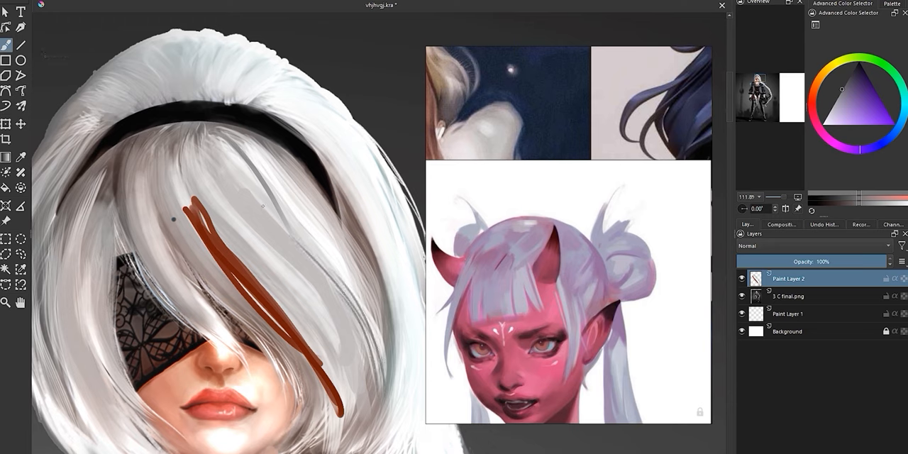
mouse_move(859, 99)
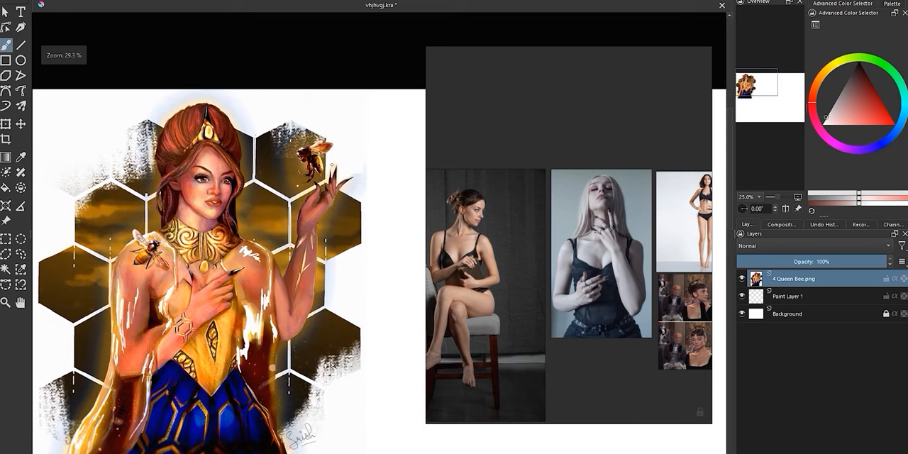
Sketch dark gesture lines for the Queen Bee's arm, torso sides and shoulder line
drag(837, 261, 787, 261)
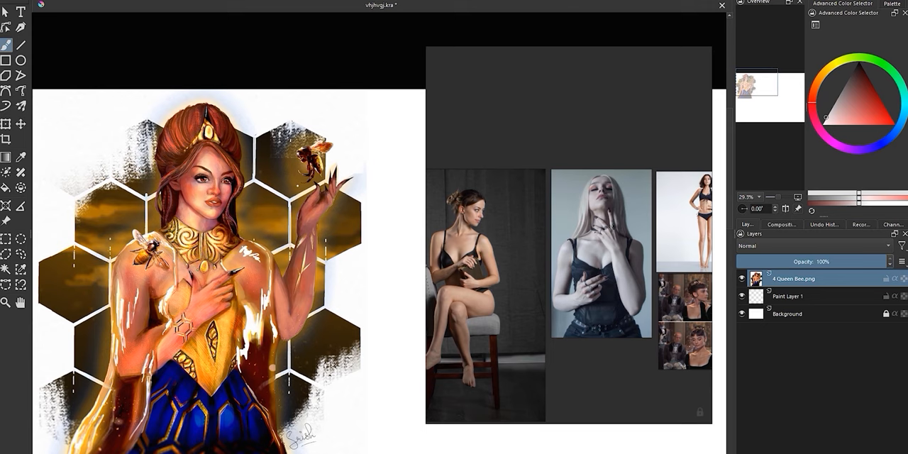
scroll(down, 3)
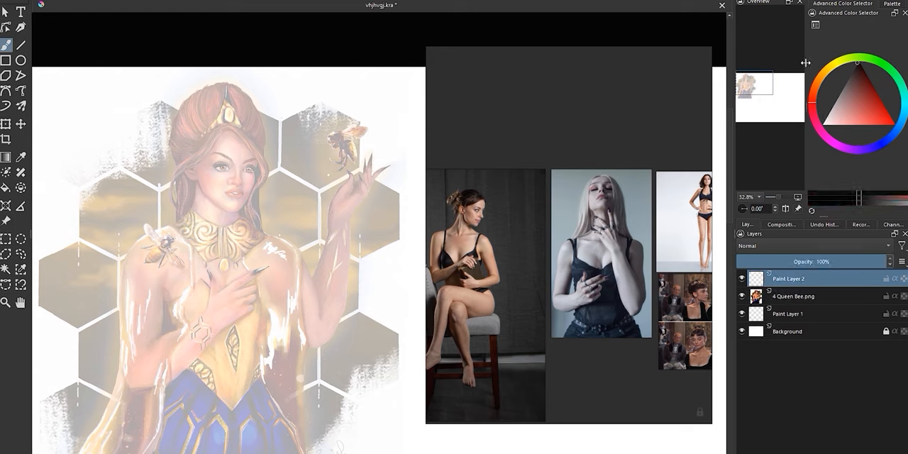
drag(167, 230, 131, 358)
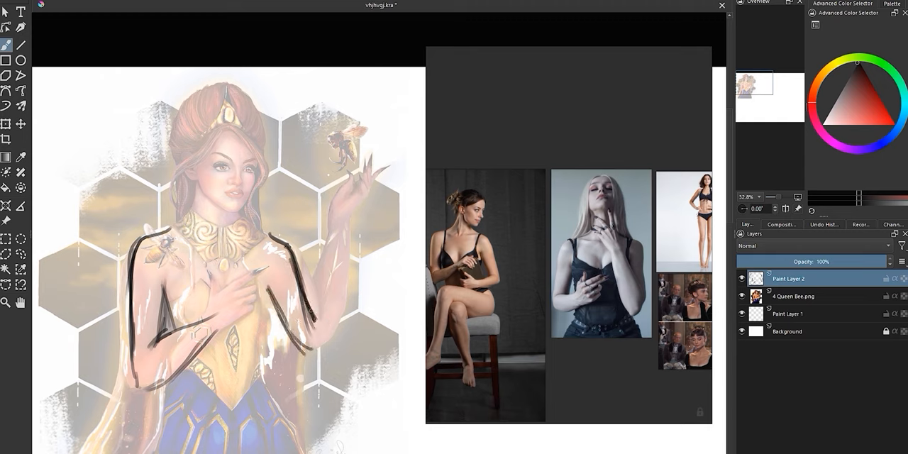
drag(291, 241, 305, 319)
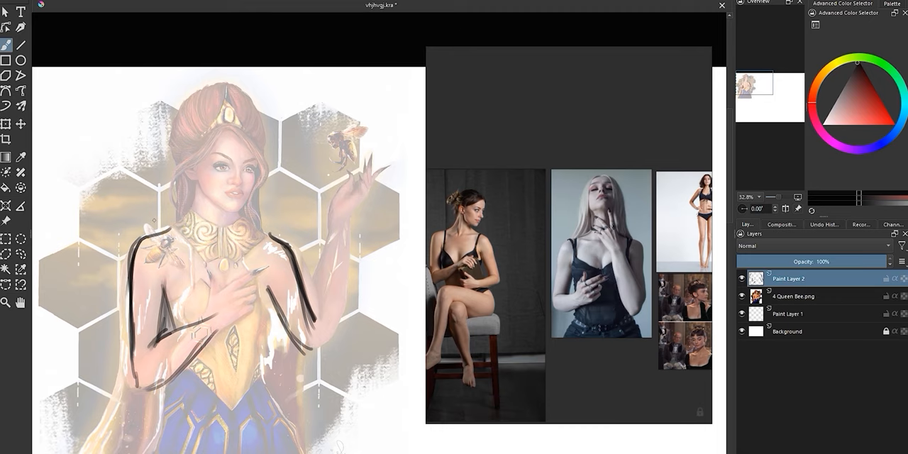
drag(328, 232, 306, 305)
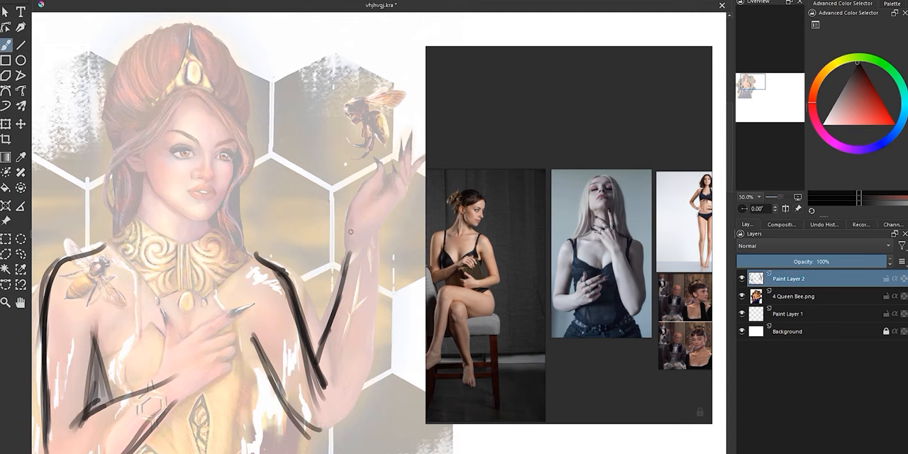
drag(380, 227, 354, 419)
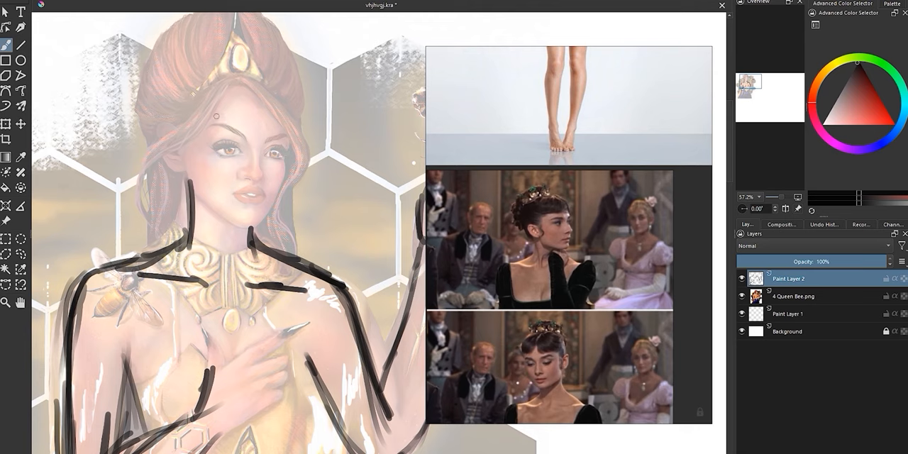
Sketch the Queen Bee's neck and shoulder shapes, then show the sketch layer again
drag(280, 141, 266, 153)
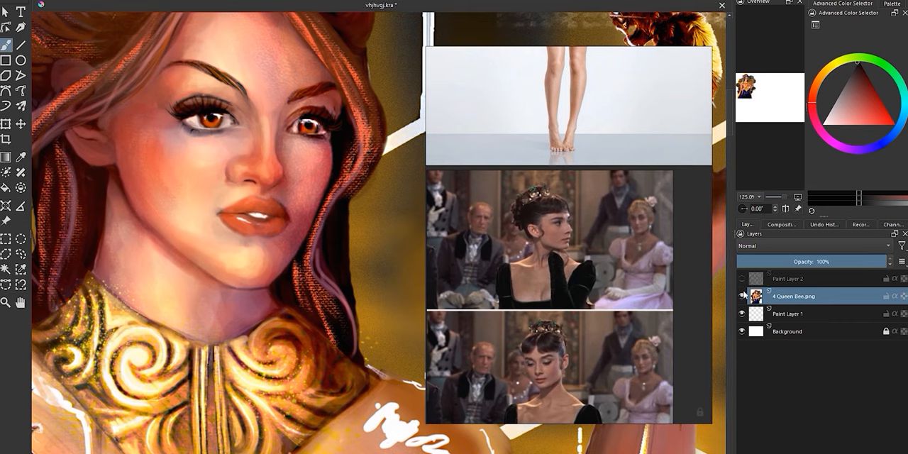
click(787, 278)
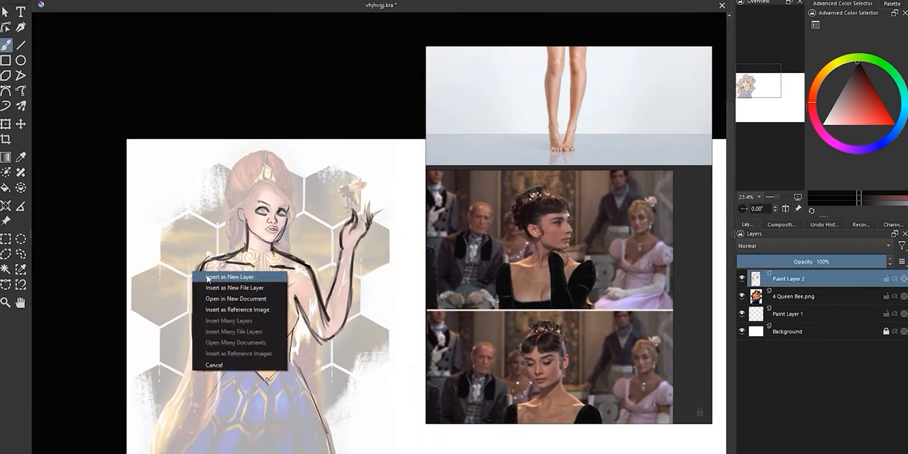
Insert the dropped Char Queen sword-warrior painting as a new layer
click(229, 277)
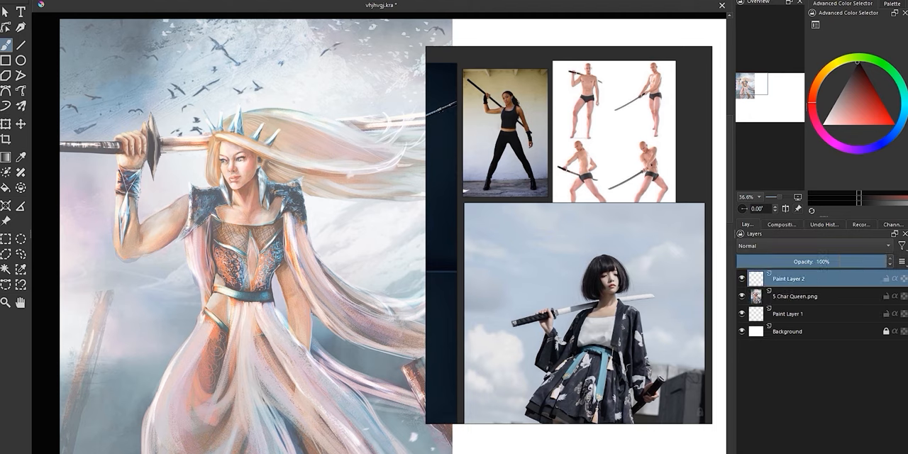
Sketch dark pose-correction lines over the Char Queen's head, arms and dress on Paint Layer 2
drag(149, 220, 191, 191)
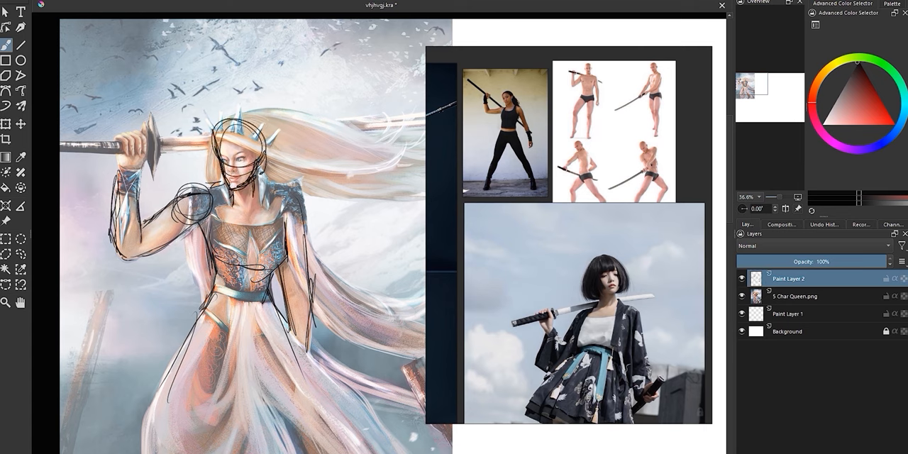
scroll(down, 3)
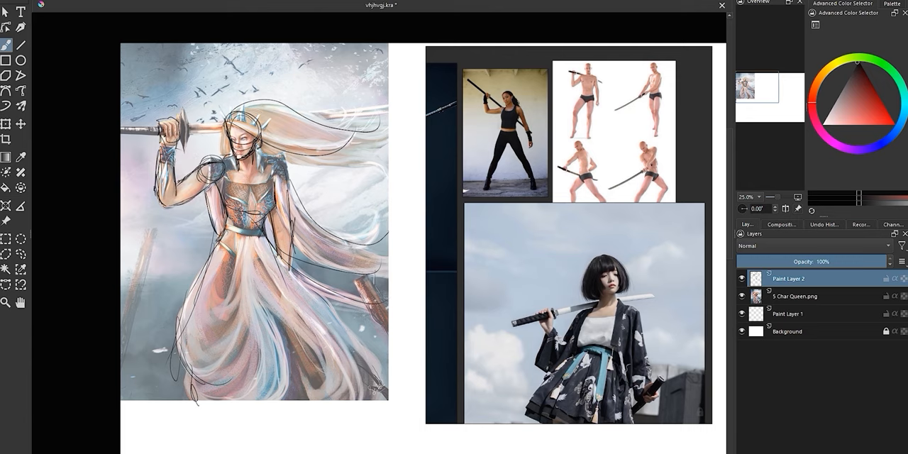
click(742, 296)
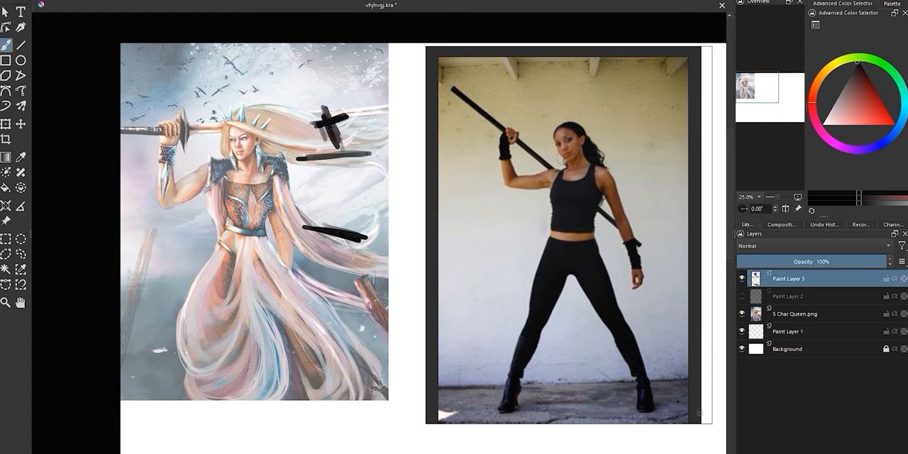
Brush bold strokes for the staff and the wide-legged stance on Paint Layer 3
drag(340, 127, 383, 390)
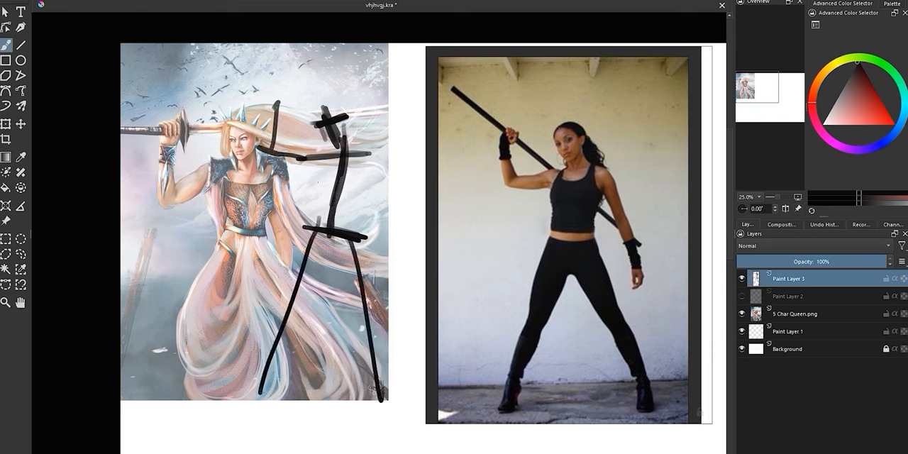
drag(213, 71, 426, 195)
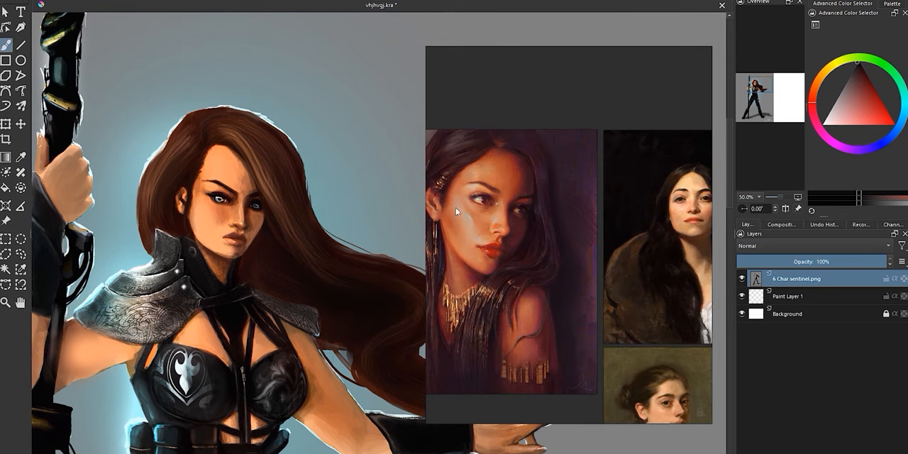
Zoom the view on the Char Sentinel painting beside the portrait reference board
scroll(up, 3)
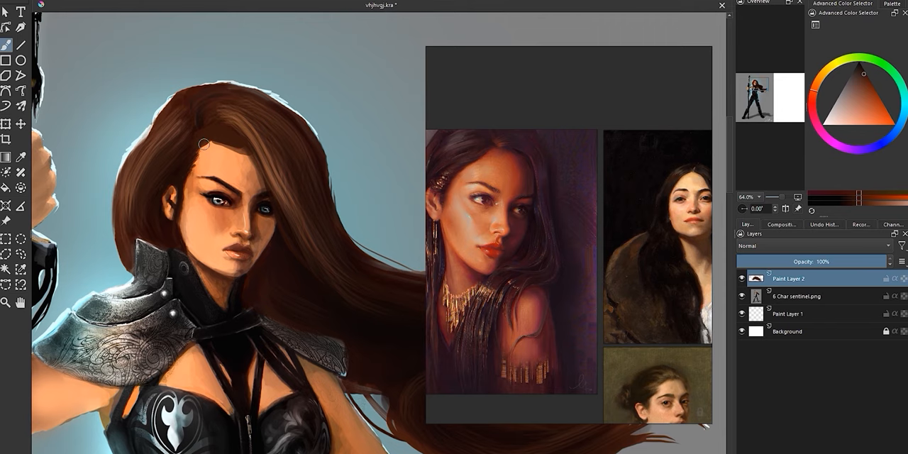
Dab warm brown paint over the Char Sentinel's cheek and the hair framing her face
click(861, 124)
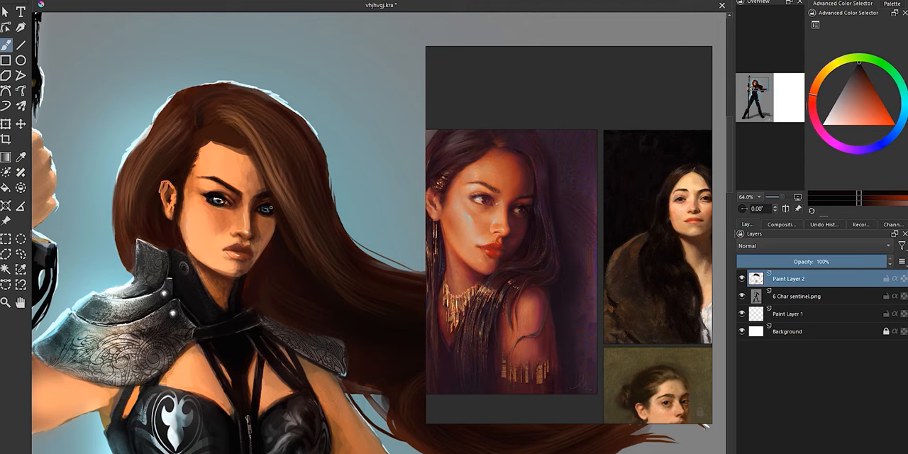
click(247, 227)
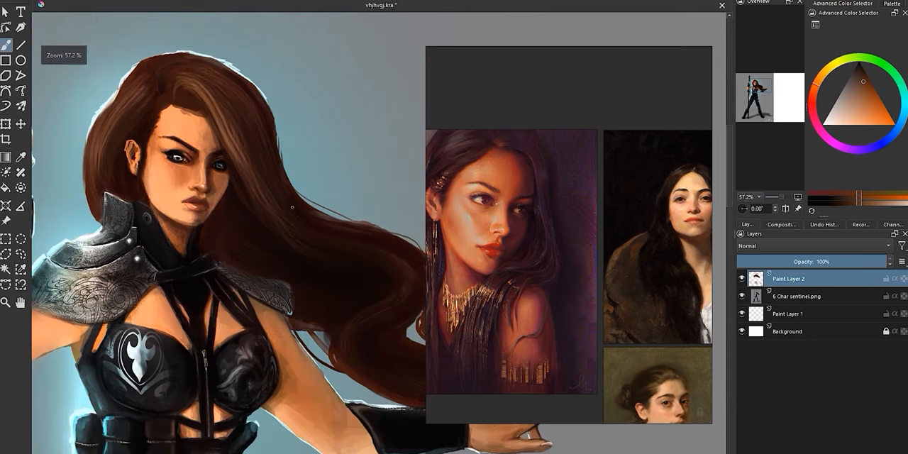
mouse_move(228, 137)
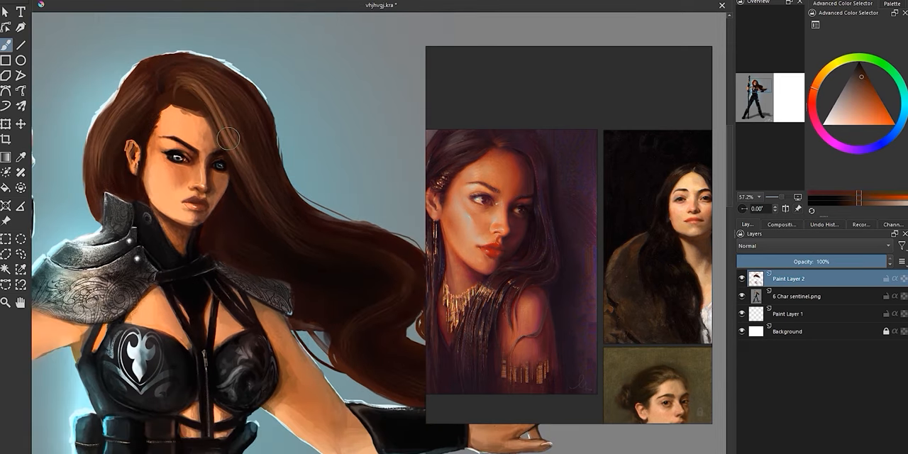
Paint over the warrior's forehead and switch the brush colour to a red hue
drag(228, 137, 119, 128)
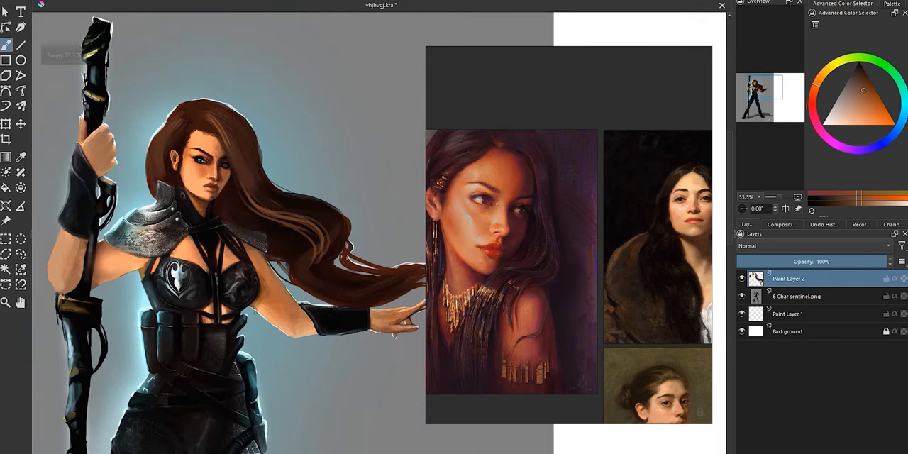
click(864, 90)
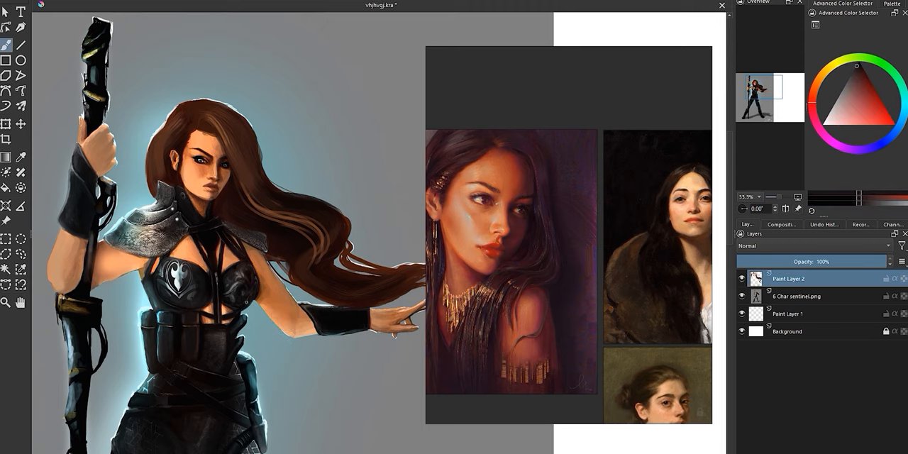
scroll(down, 3)
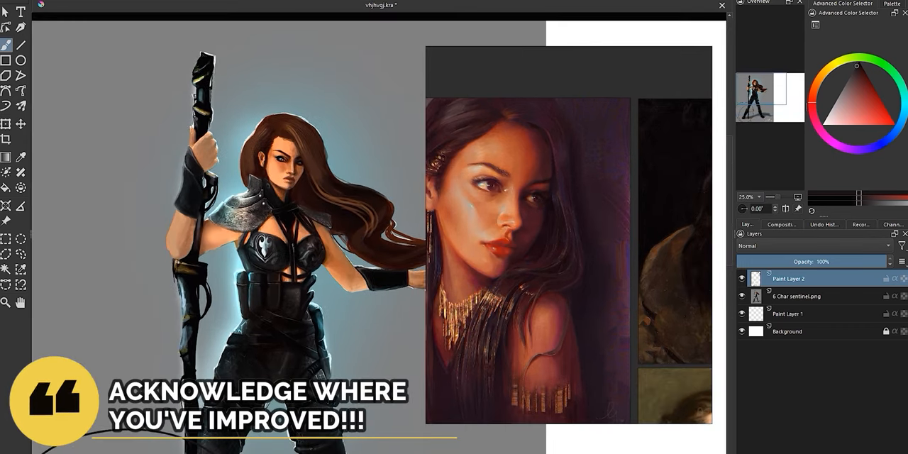
scroll(down, 3)
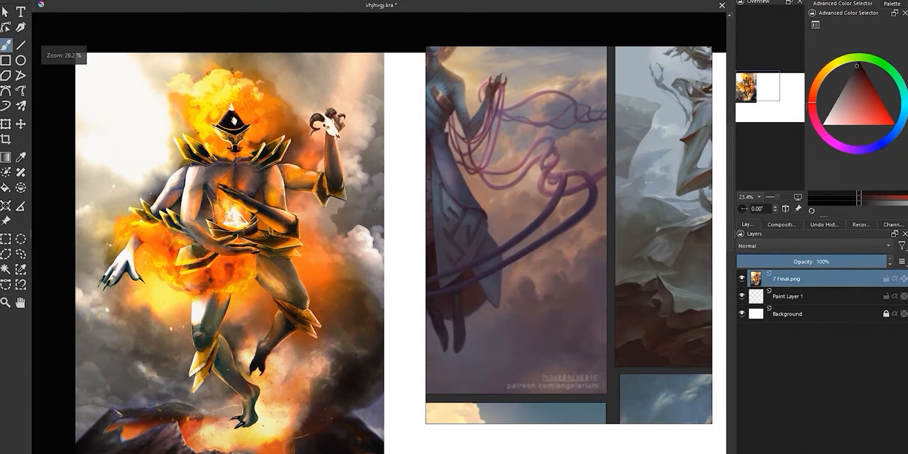
Adjust the view and change settings in the right-side docker beside 8 CrownWM.png
scroll(down, 3)
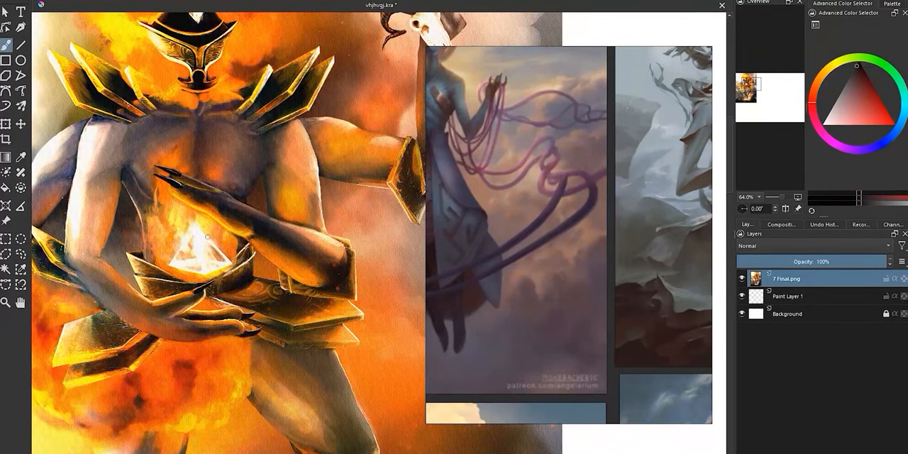
click(857, 69)
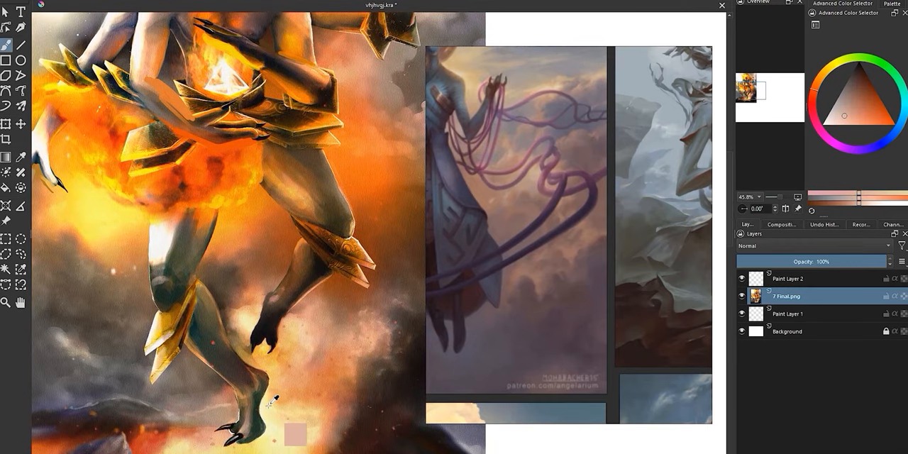
click(867, 123)
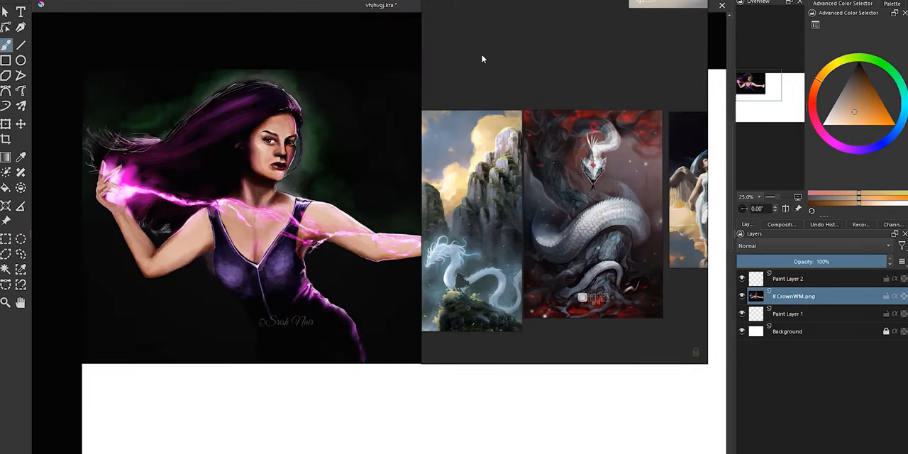
scroll(down, 3)
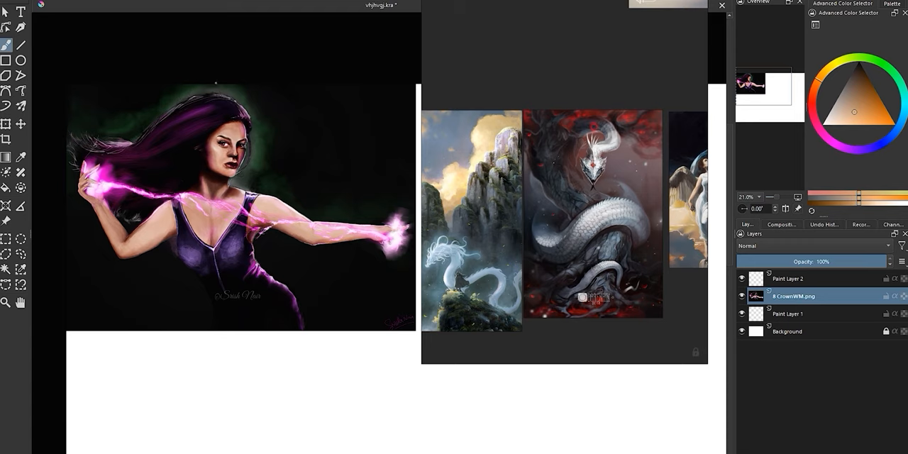
mouse_move(659, 343)
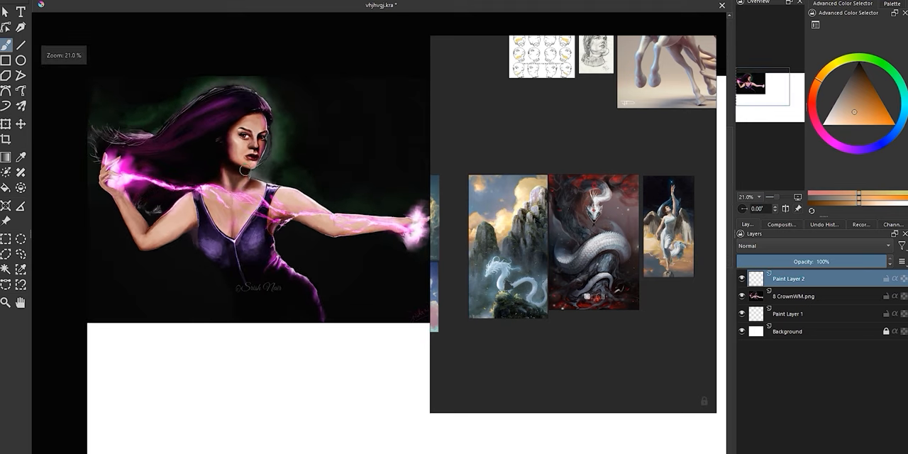
Sample green and magenta, then paint magenta shapes along the lower left and dark green smoke
click(858, 72)
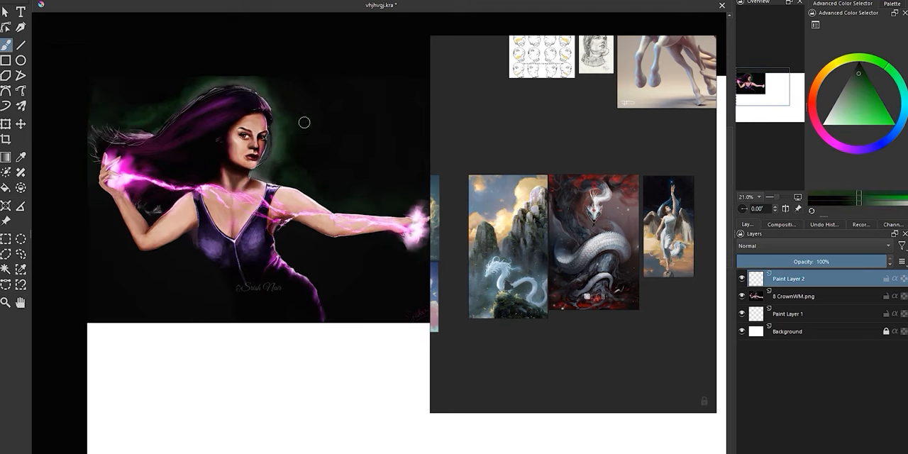
mouse_move(298, 287)
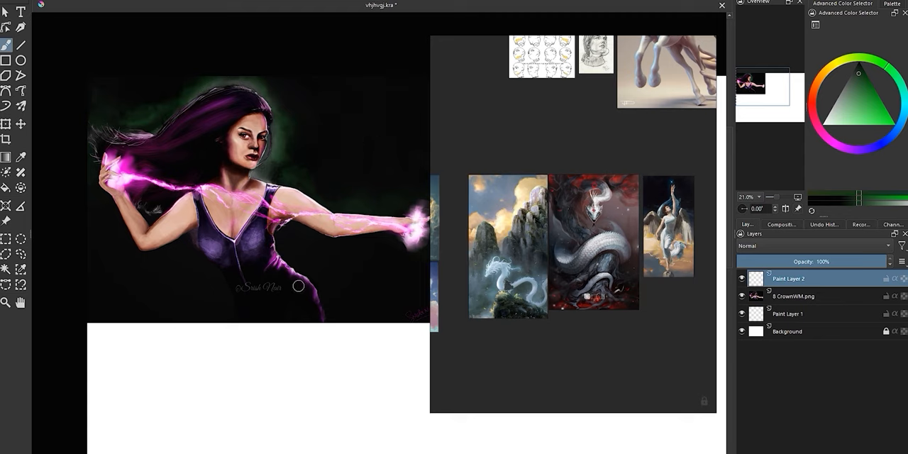
click(877, 94)
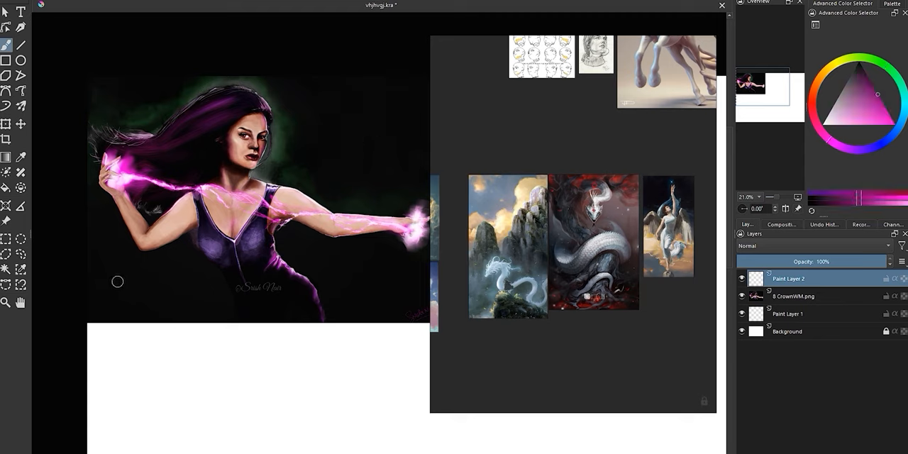
drag(118, 282, 100, 276)
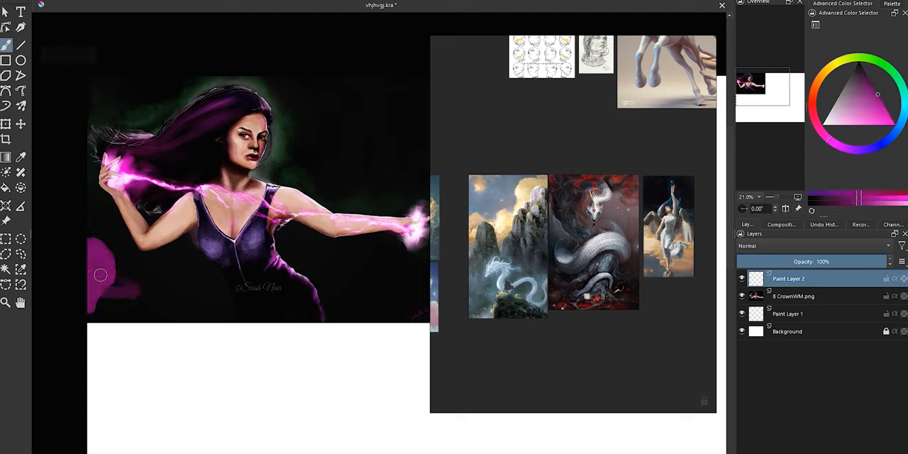
drag(100, 274, 106, 229)
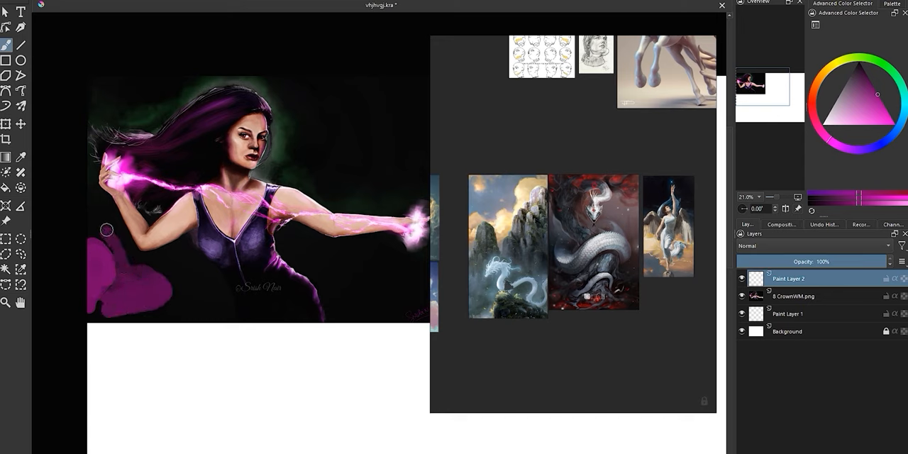
drag(107, 230, 177, 355)
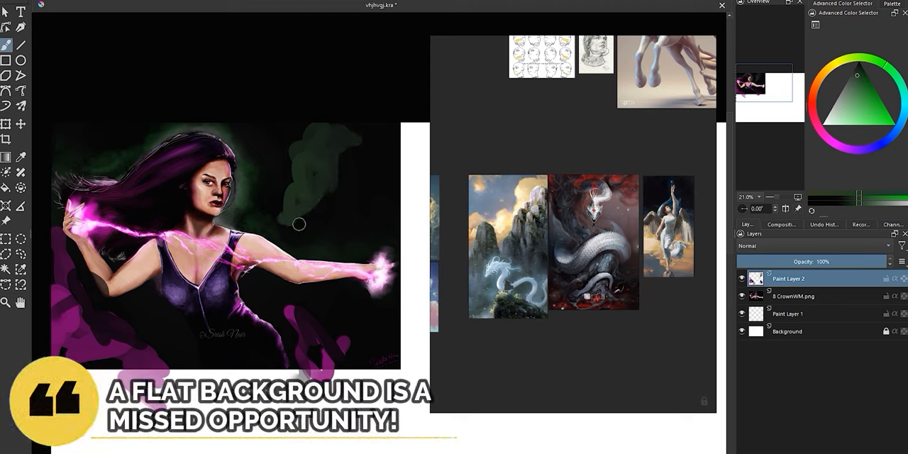
drag(299, 224, 381, 191)
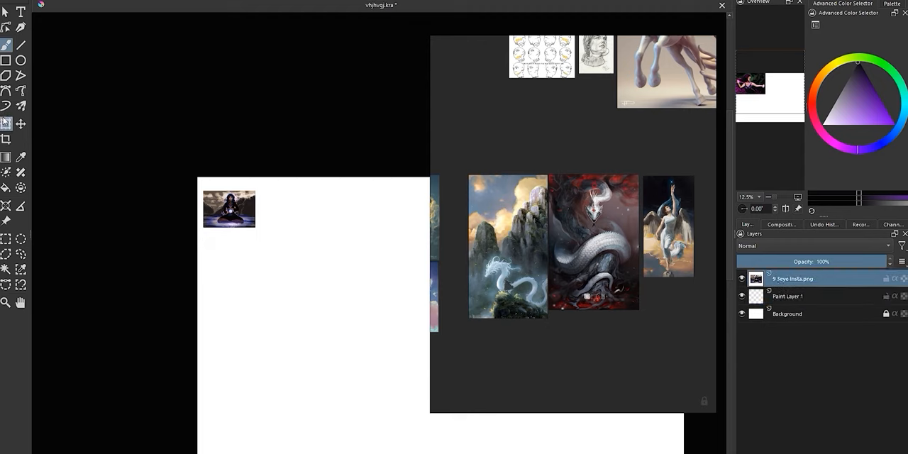
Recolour the seated figure's sky purple and mountains gold on the Color-mode Paint Layer 2
click(21, 44)
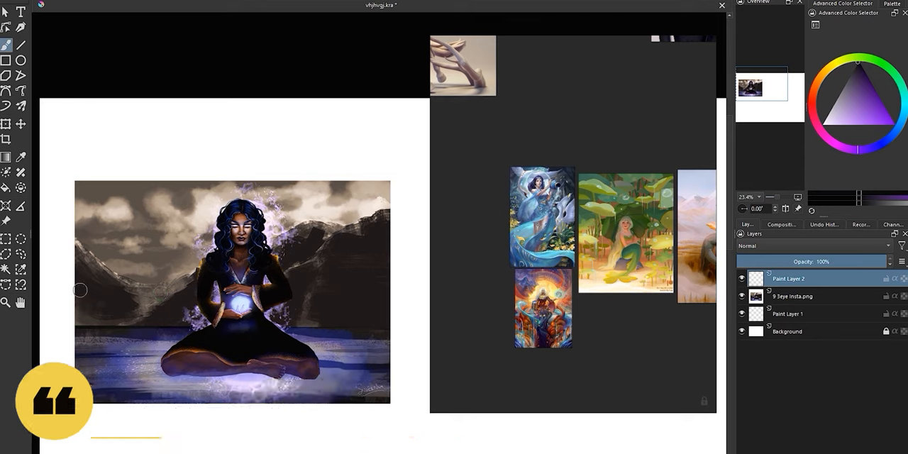
mouse_move(324, 144)
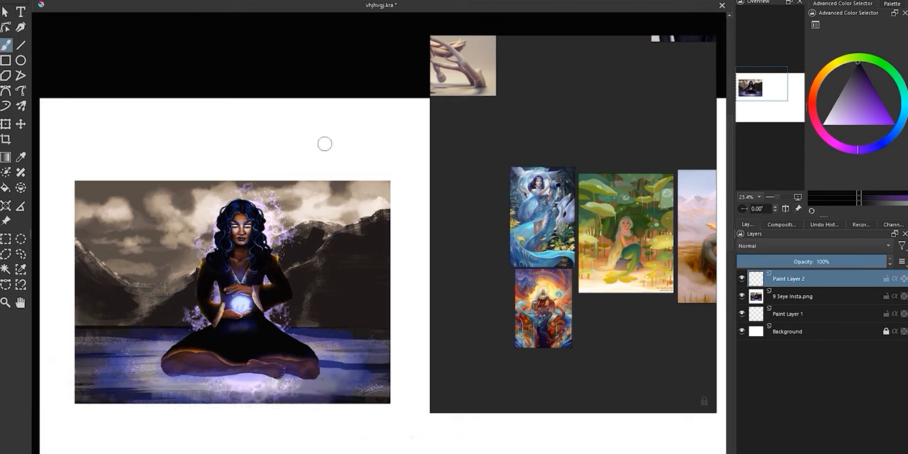
mouse_move(391, 191)
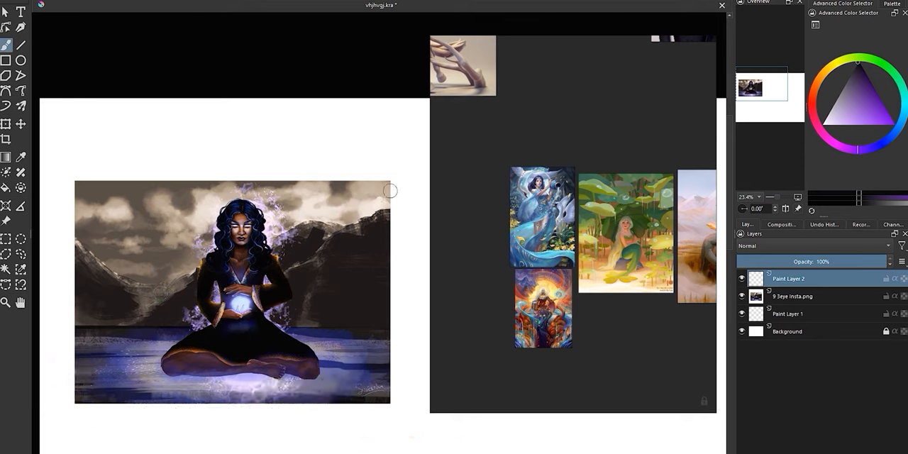
mouse_move(412, 257)
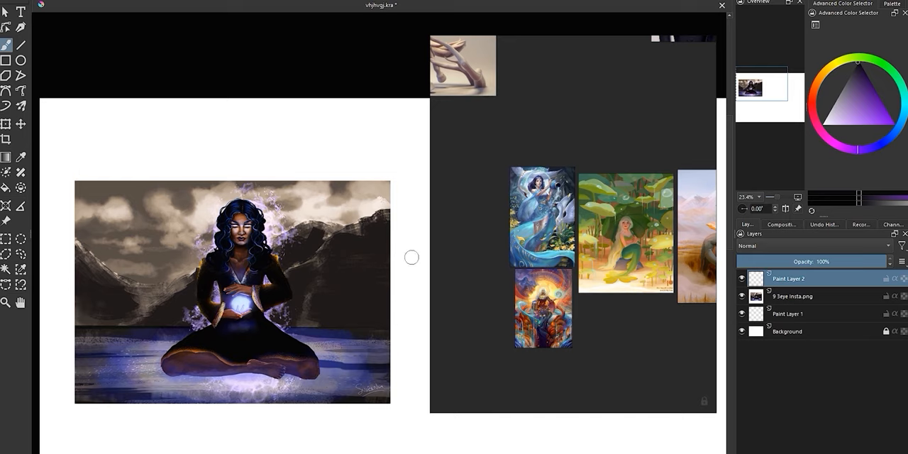
mouse_move(226, 346)
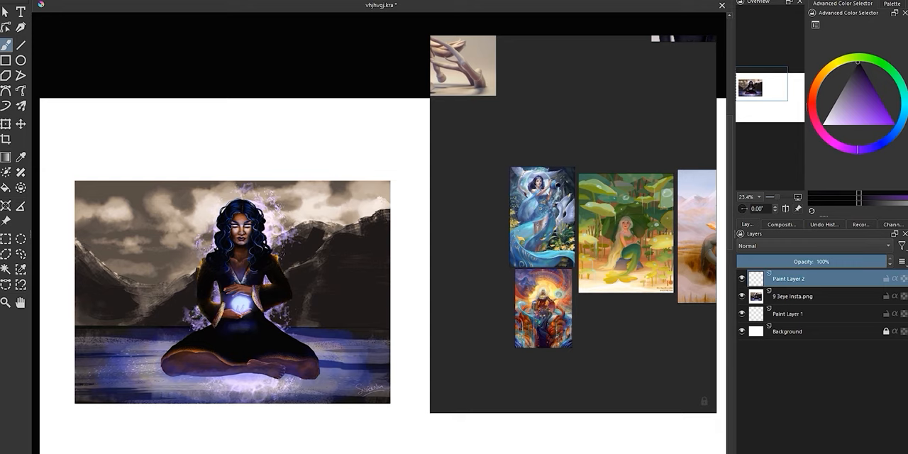
mouse_move(405, 246)
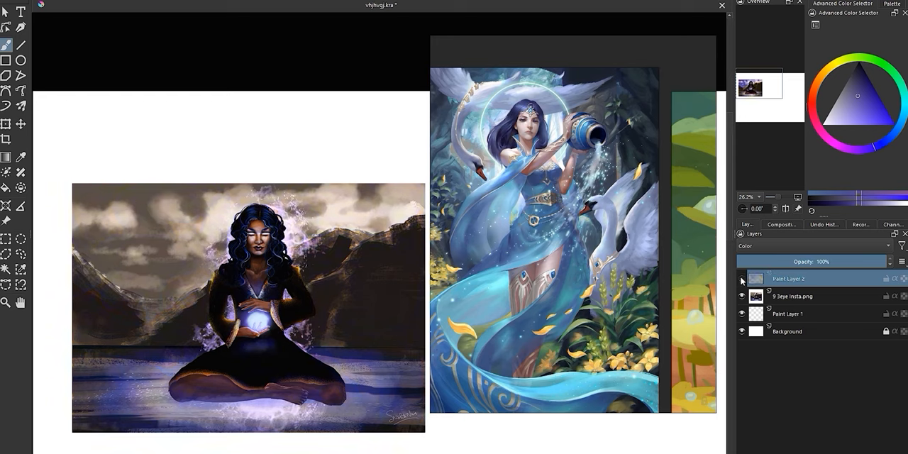
click(741, 278)
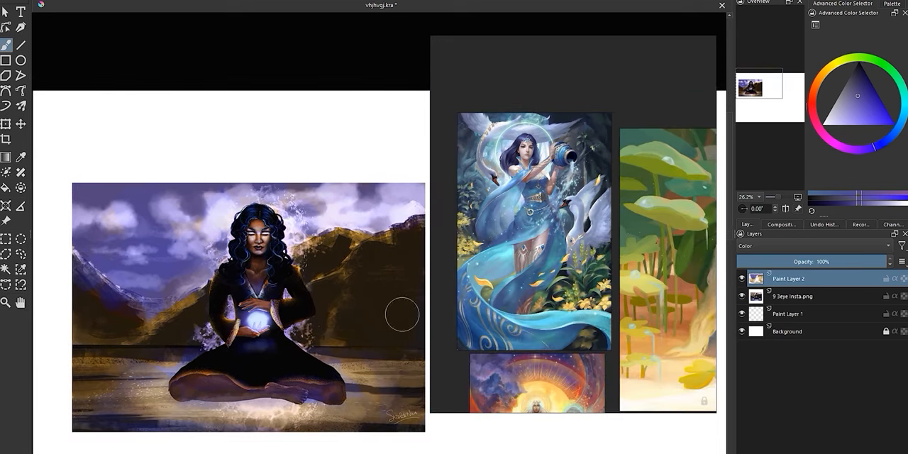
mouse_move(110, 330)
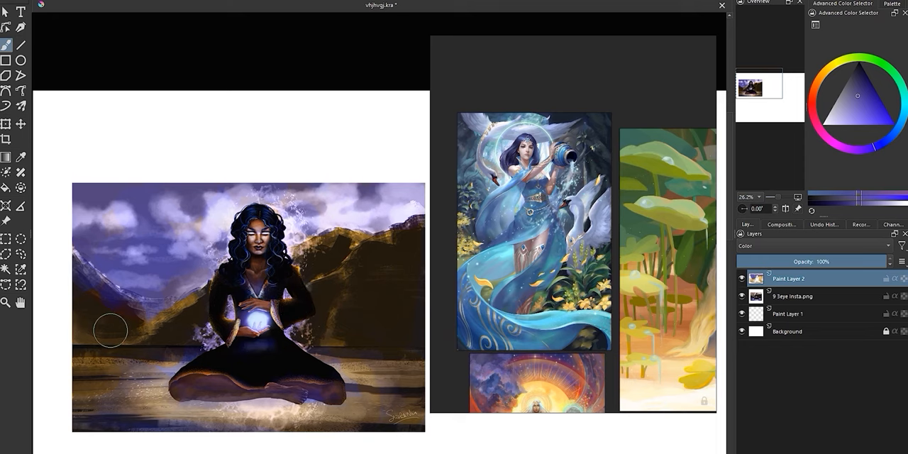
mouse_move(93, 300)
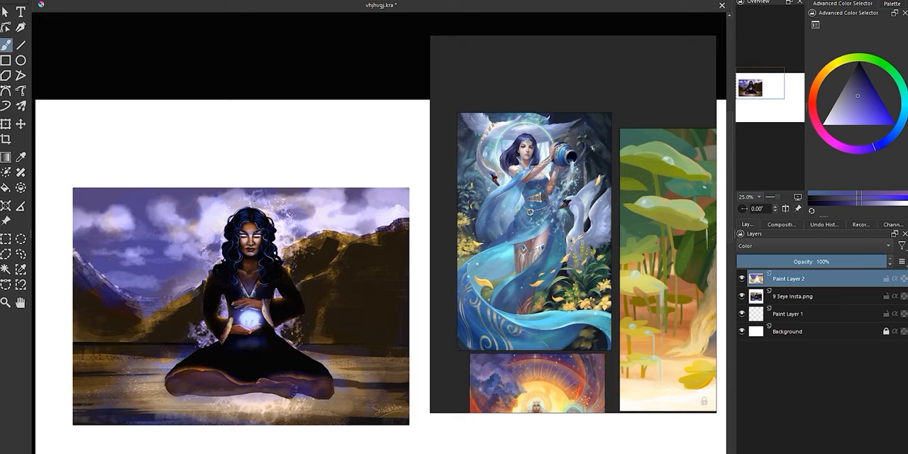
mouse_move(786, 289)
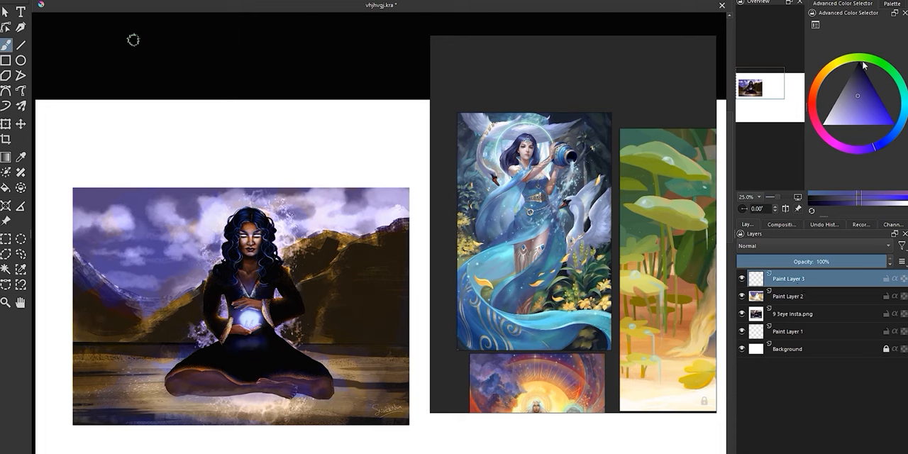
Brighten the figure's hair with blue strokes and paint dark green foliage beside her
click(856, 75)
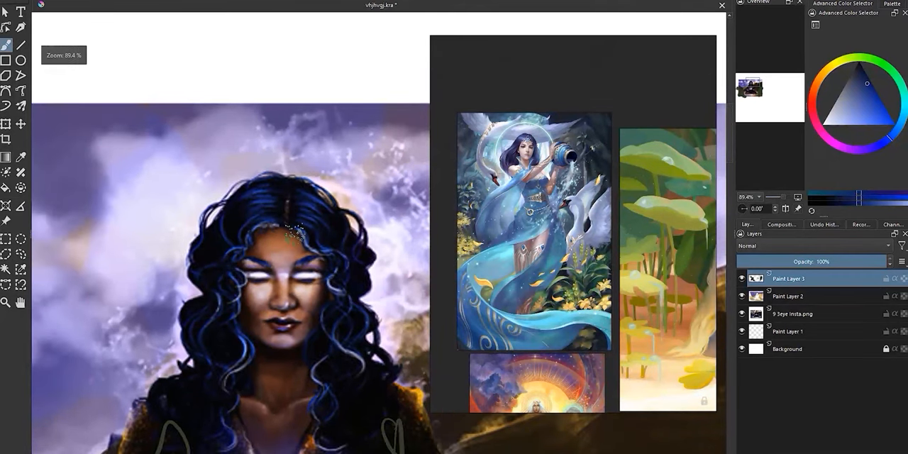
scroll(down, 3)
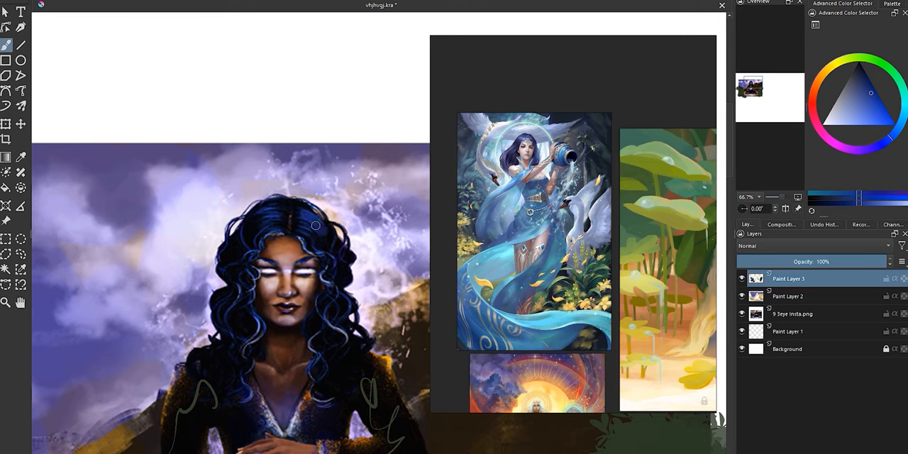
drag(315, 225, 277, 219)
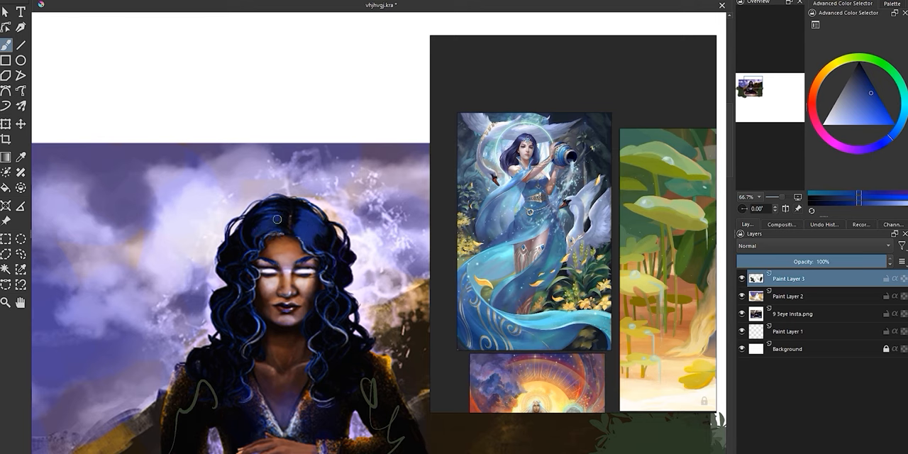
drag(278, 219, 240, 237)
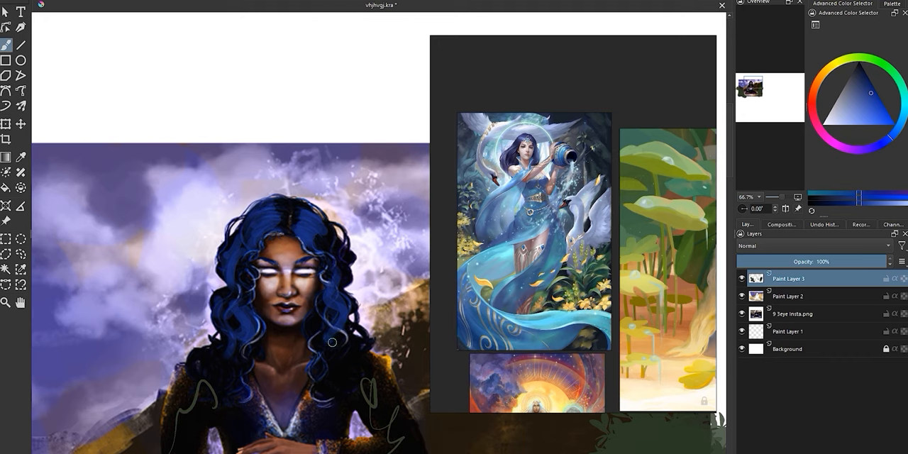
drag(331, 343, 239, 412)
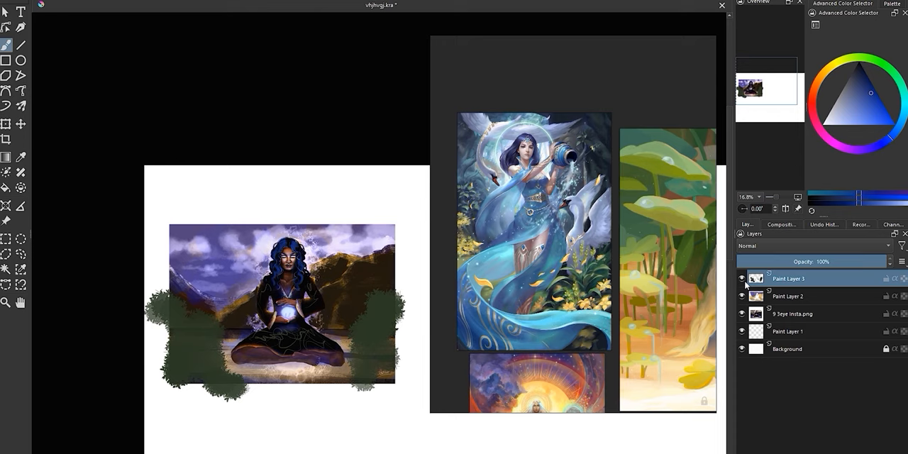
mouse_move(744, 283)
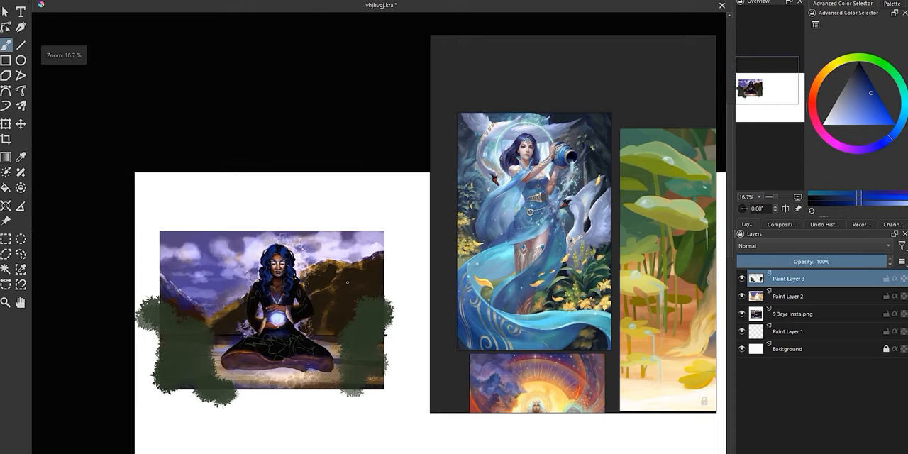
scroll(down, 3)
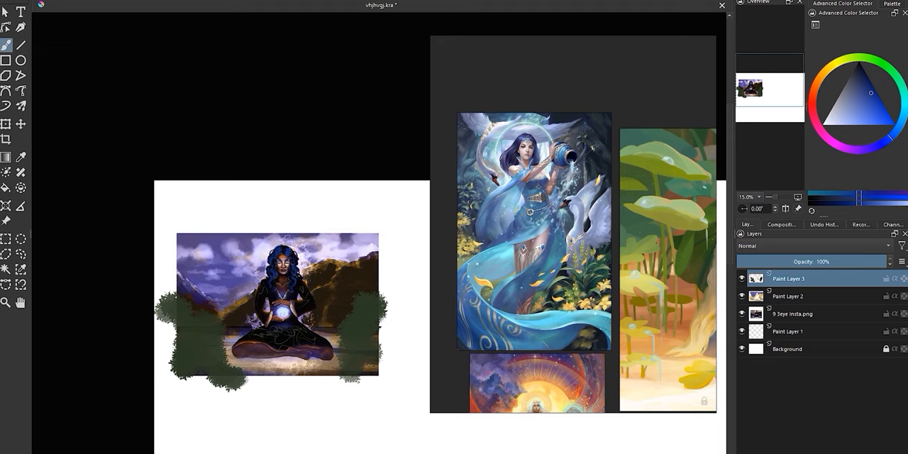
mouse_move(275, 139)
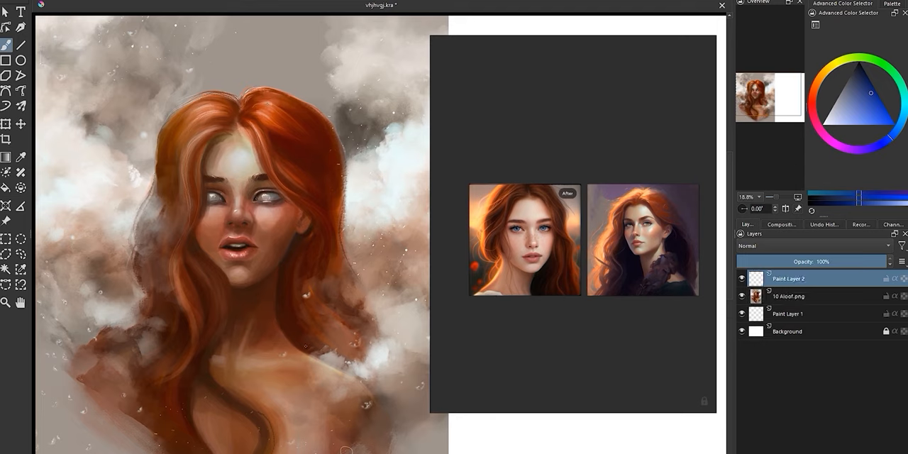
Bring up 10 Aloof.png beside its red-haired portrait references and select the empty Paint Layer 2
click(844, 115)
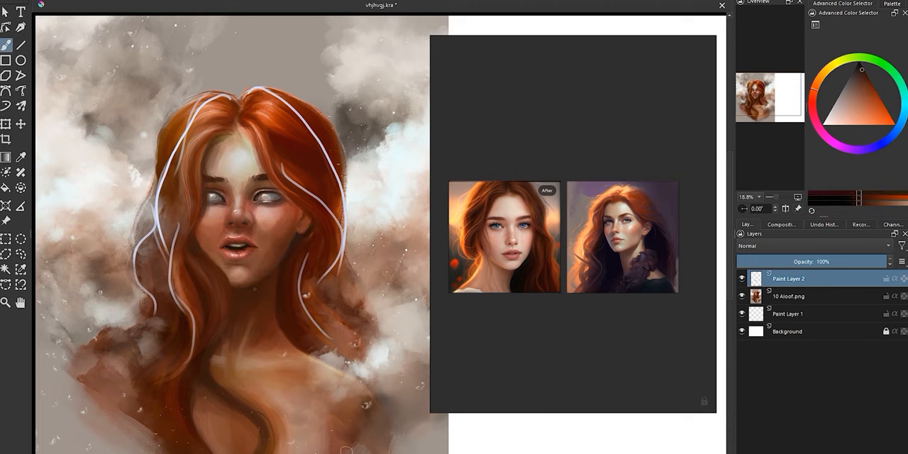
Scroll the canvas view while tracing white hair-flow guide lines over the red-haired woman
scroll(down, 3)
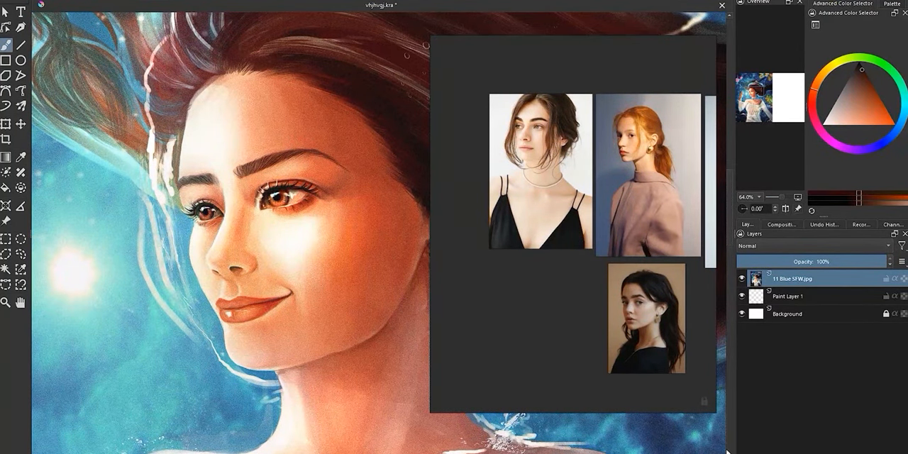
Add an empty Paint Layer 2 above the 11 Blue SFW.jpg painting
click(809, 272)
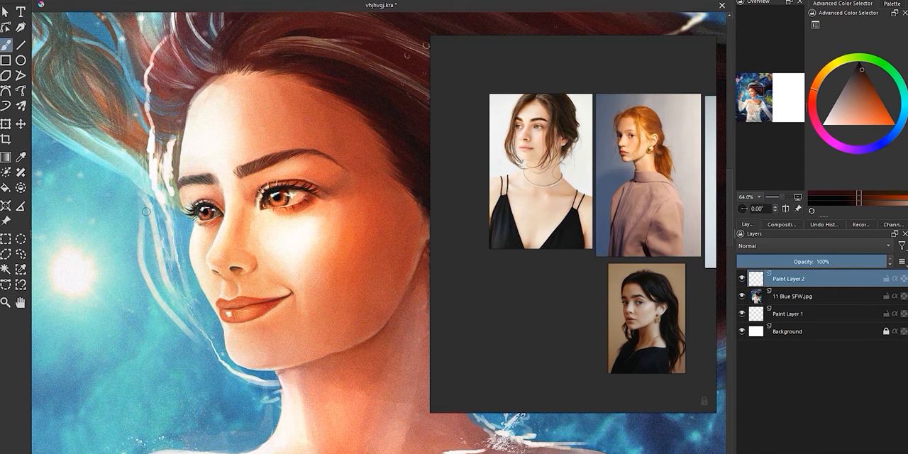
Pick green, then a warm skin tone, and paint eye and nose corrections
click(223, 230)
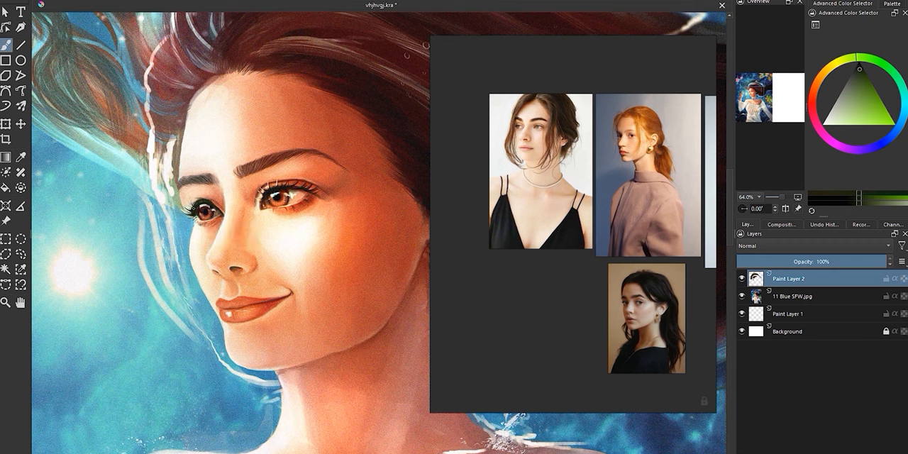
click(858, 70)
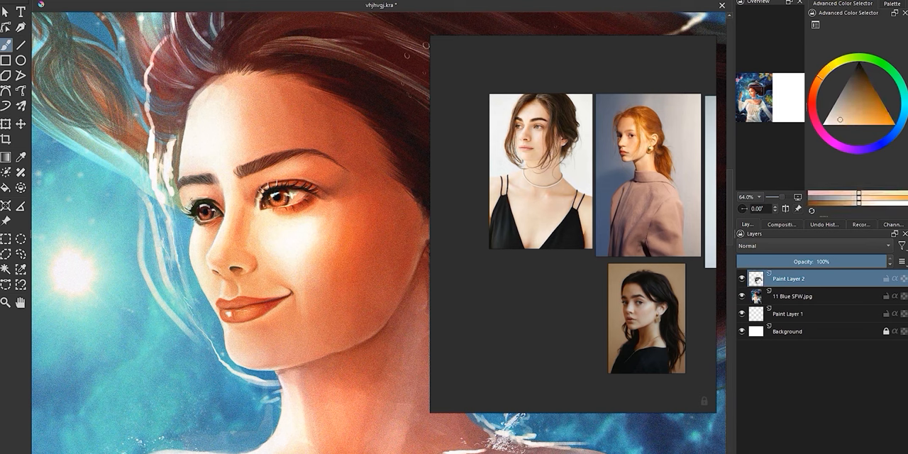
click(856, 68)
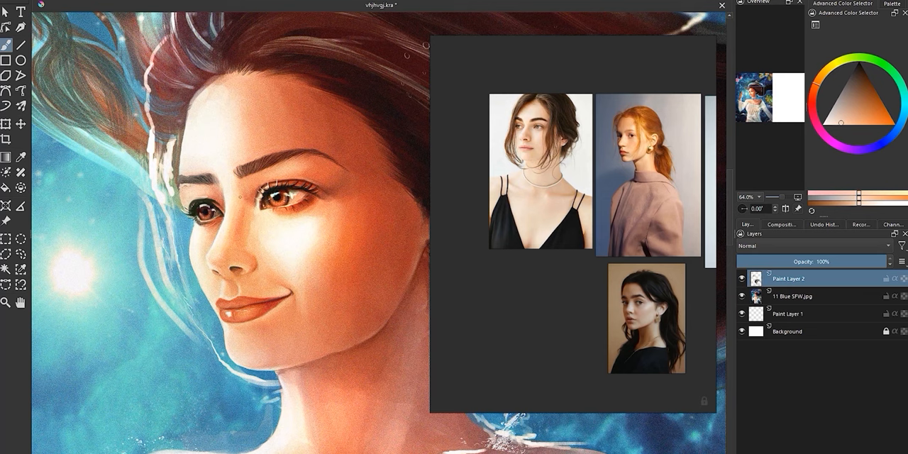
scroll(down, 3)
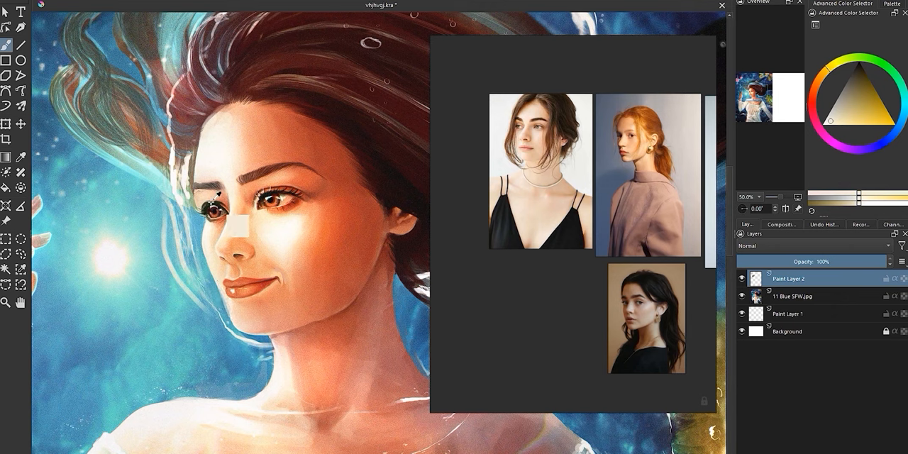
click(833, 78)
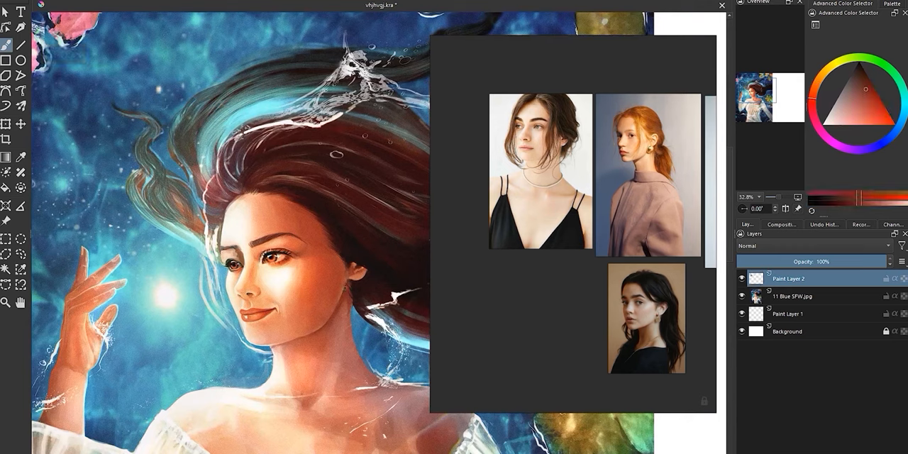
Choose a new colour and brush light strands through the woman's flowing dark hair
click(873, 114)
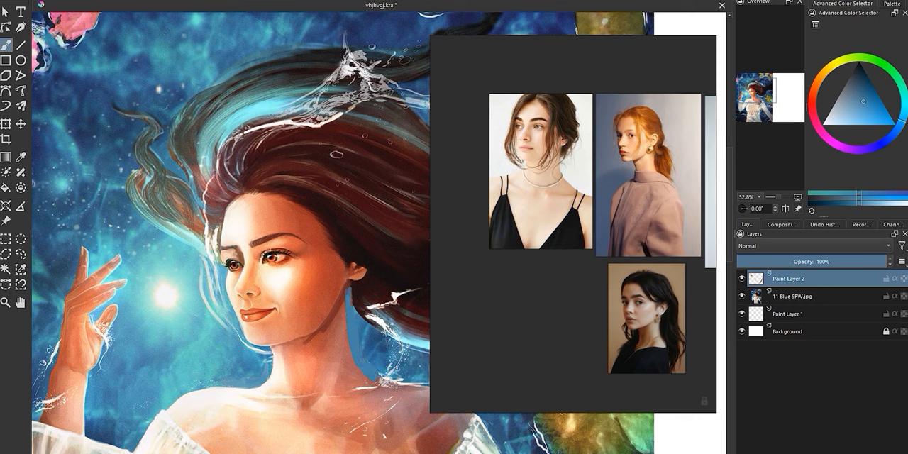
click(862, 102)
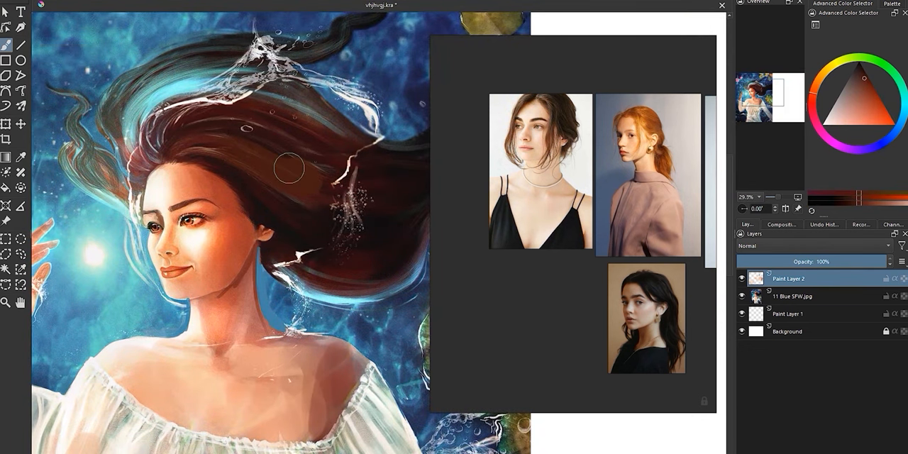
drag(289, 168, 326, 248)
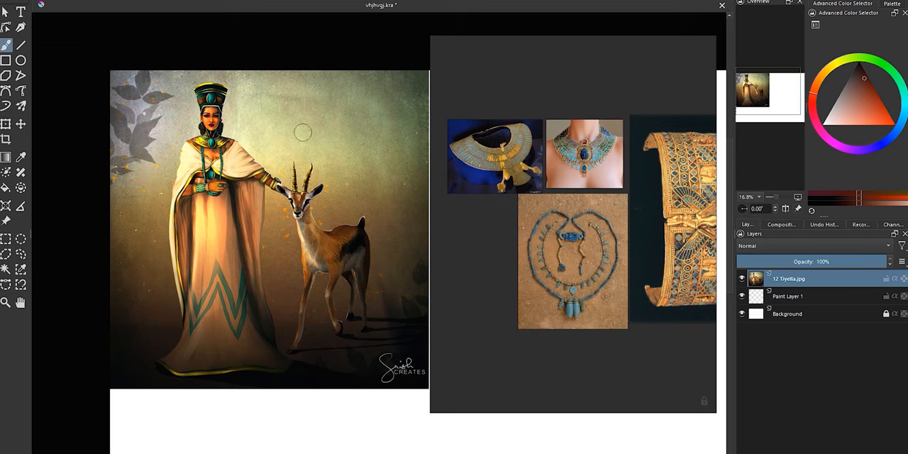
mouse_move(259, 149)
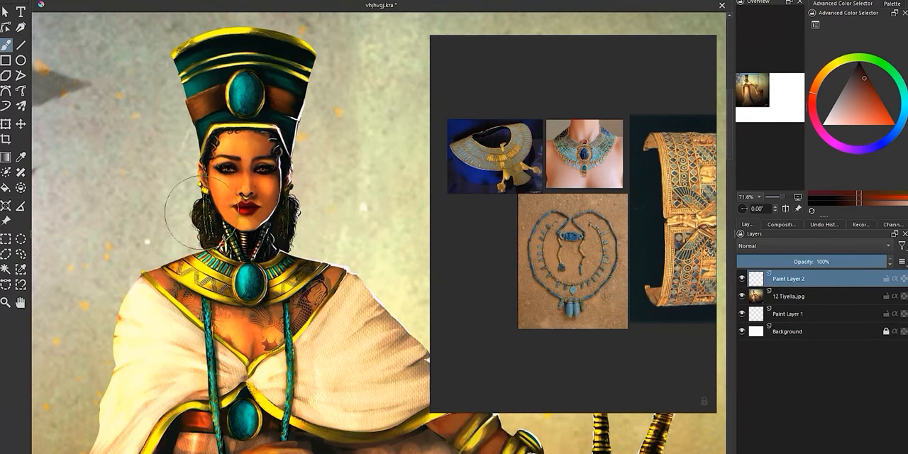
mouse_move(373, 89)
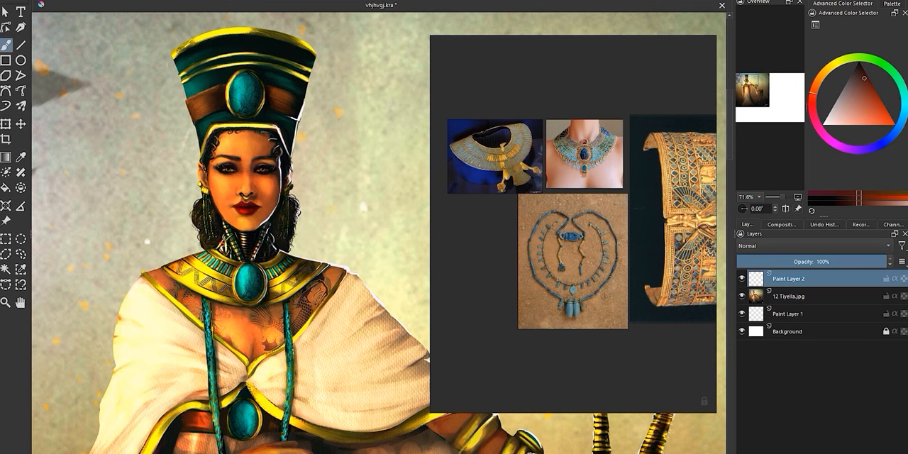
Paint correction strokes onto the queen's collar and wrist cuff jewellery
scroll(down, 3)
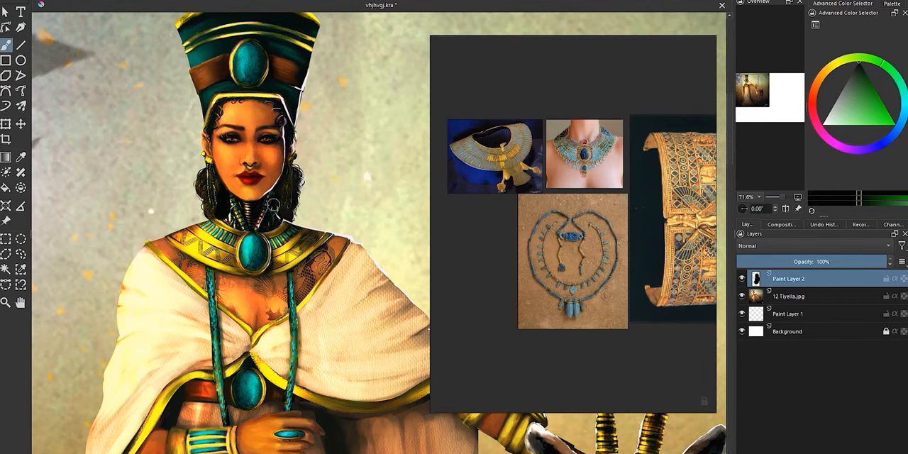
click(857, 65)
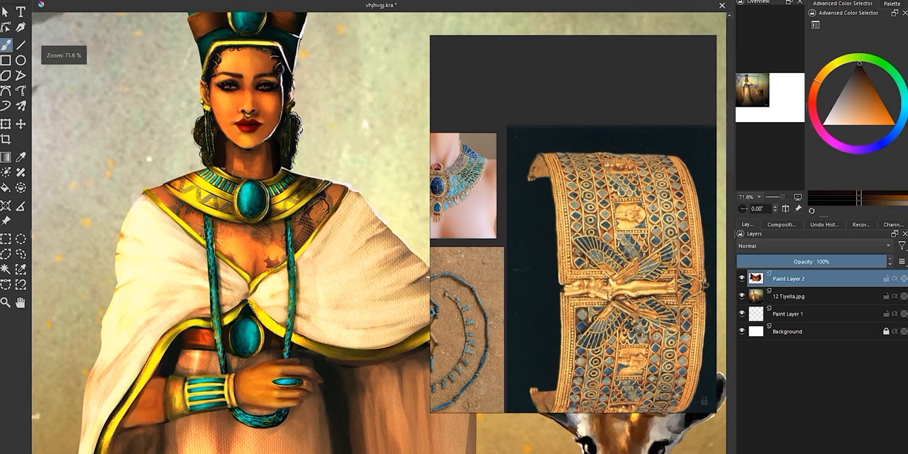
Zoom in and paint detail into the queen's teal necklace cords
scroll(down, 3)
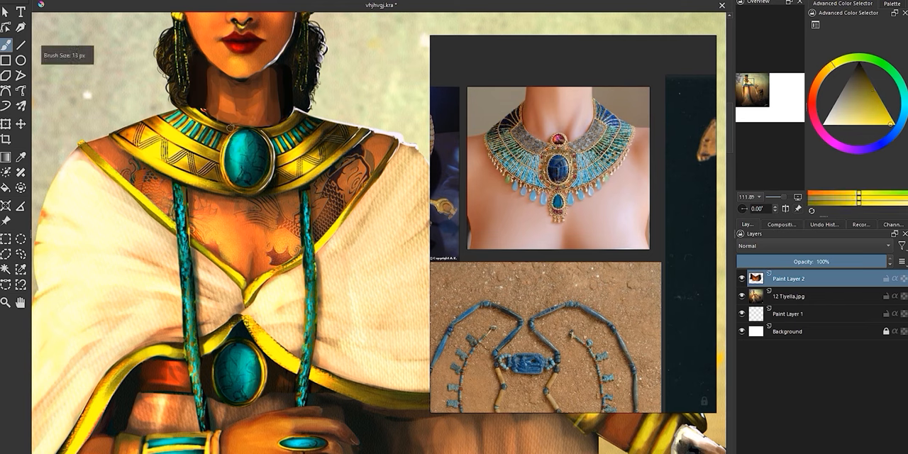
drag(188, 107, 234, 127)
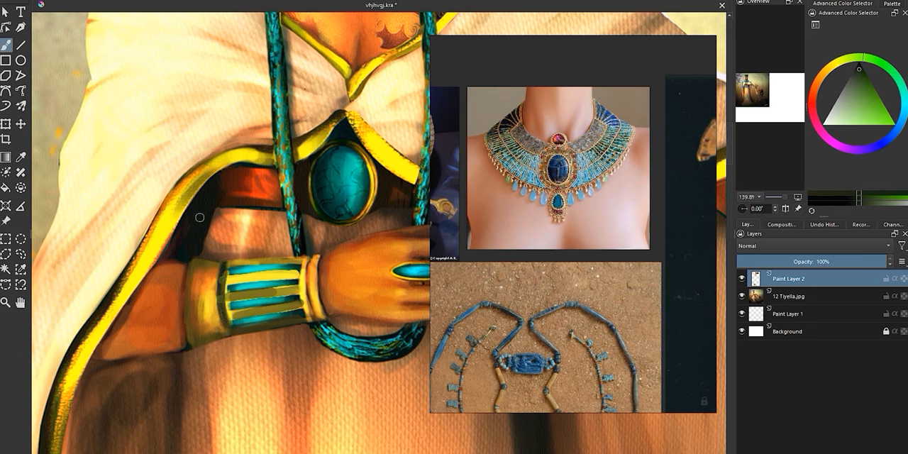
Add a final correction stroke near the waist medallion
click(859, 70)
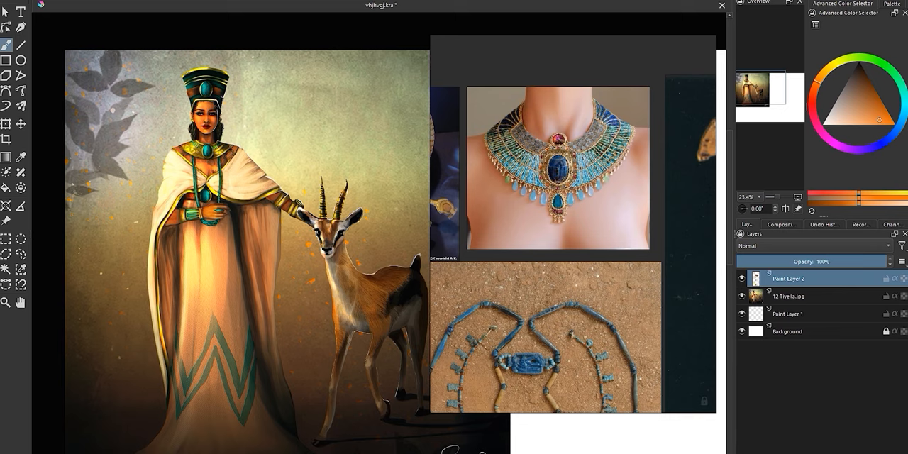
scroll(down, 3)
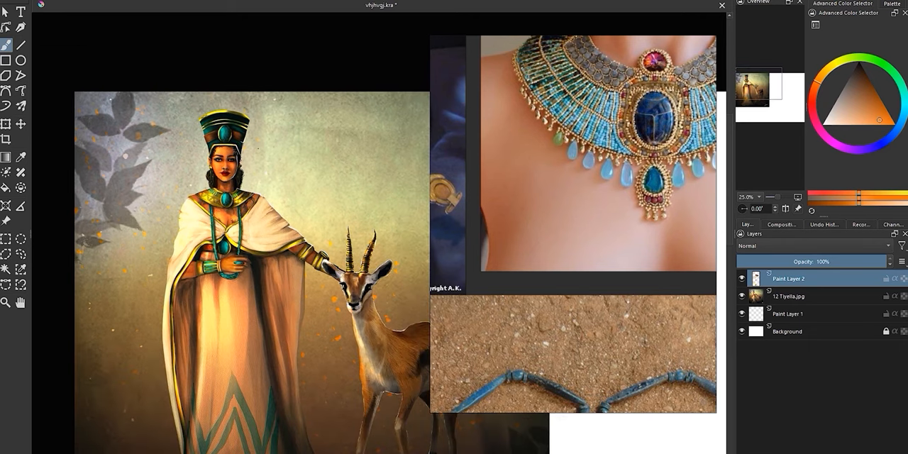
scroll(down, 3)
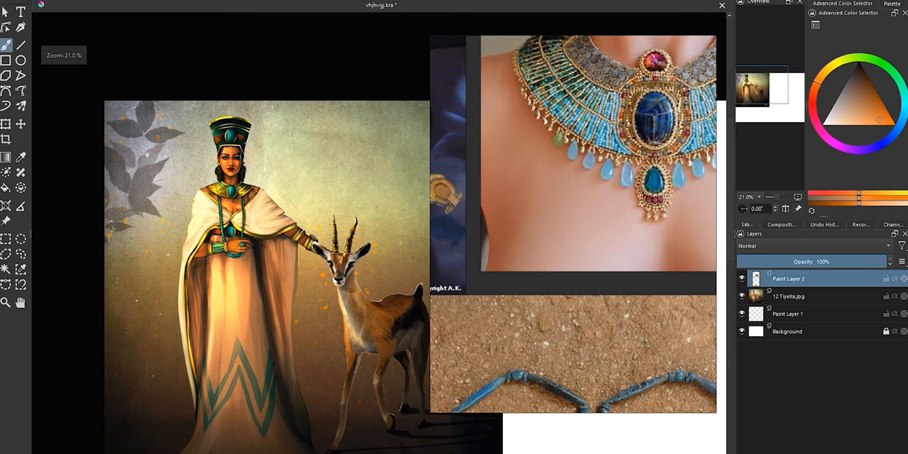